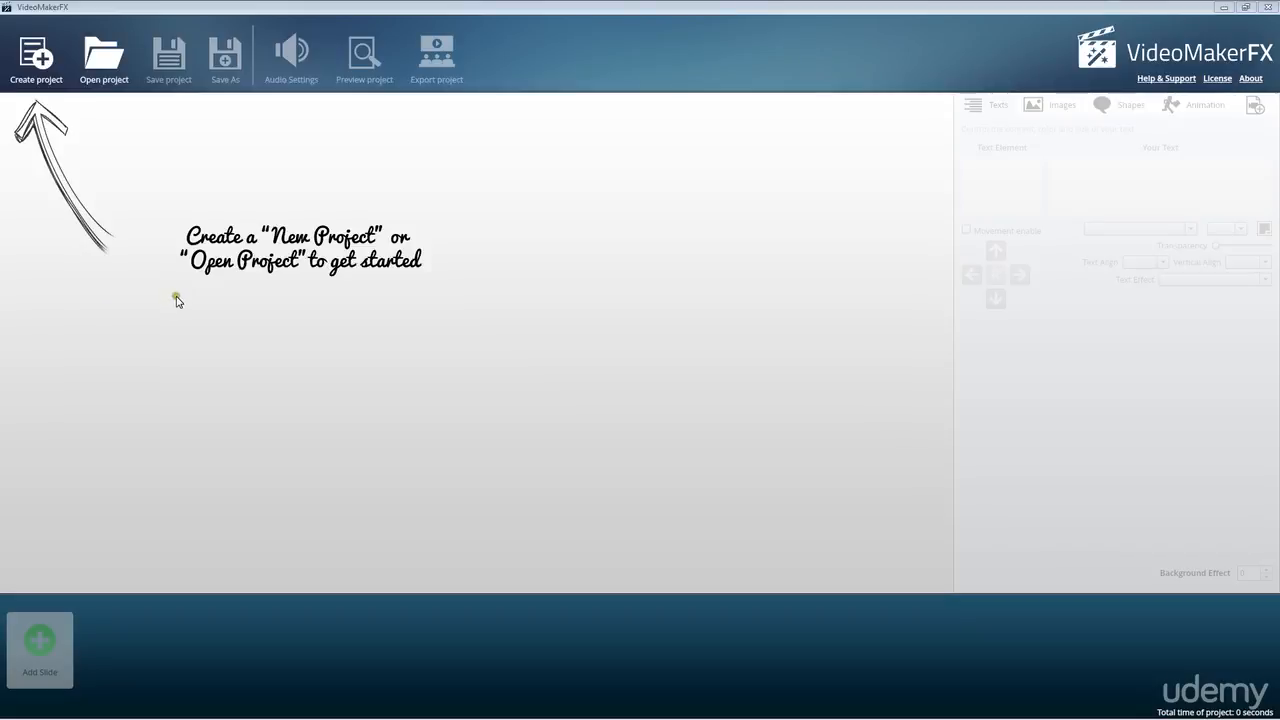
pyautogui.moveTo(238, 292)
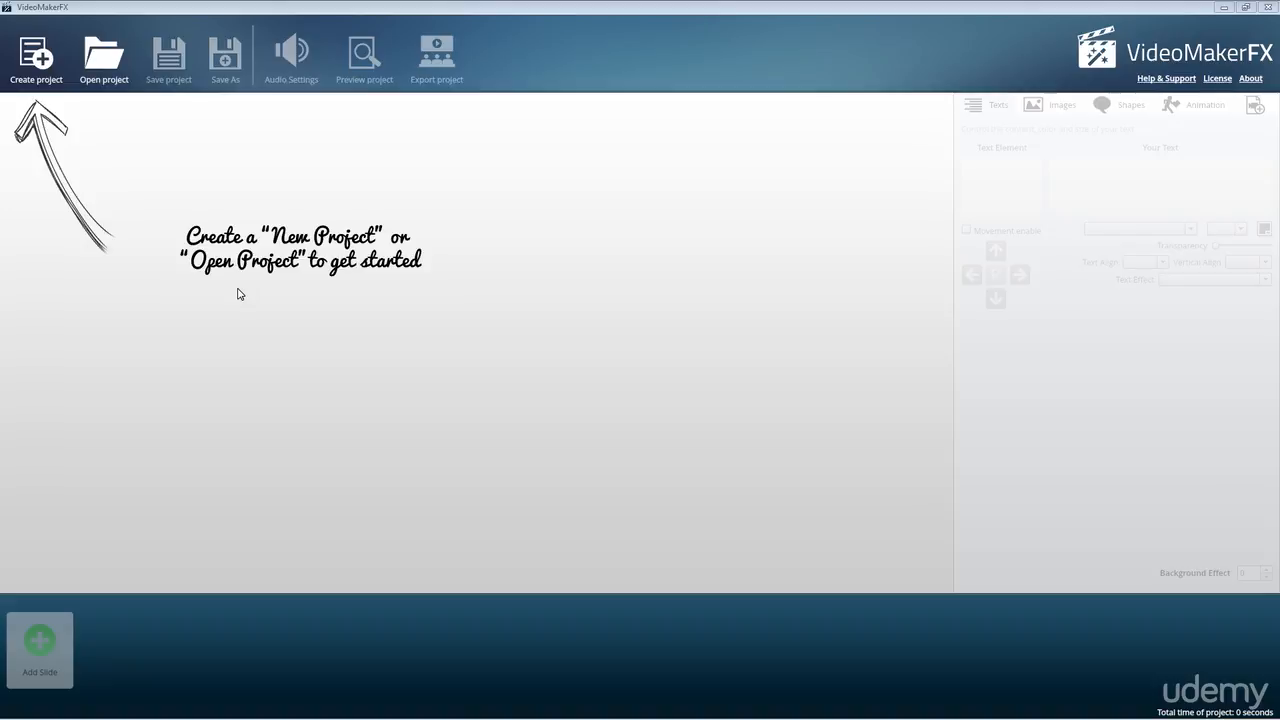
pyautogui.moveTo(284, 296)
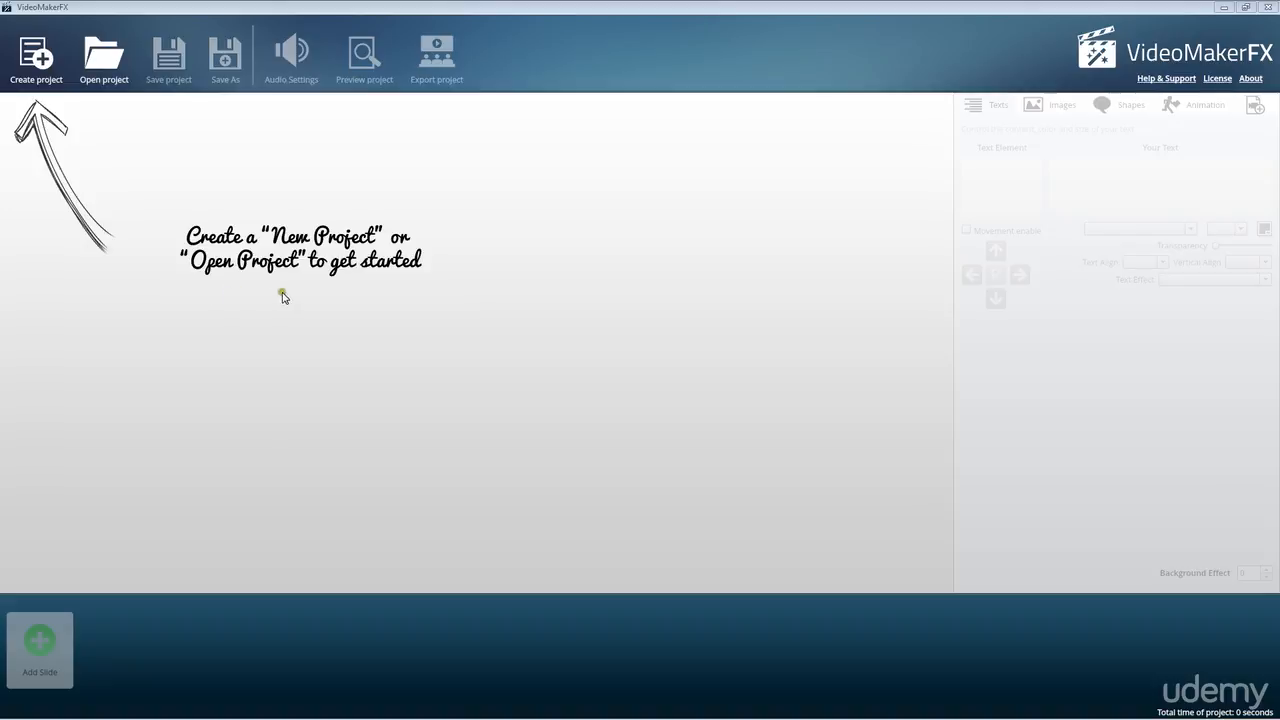
pyautogui.moveTo(244, 260)
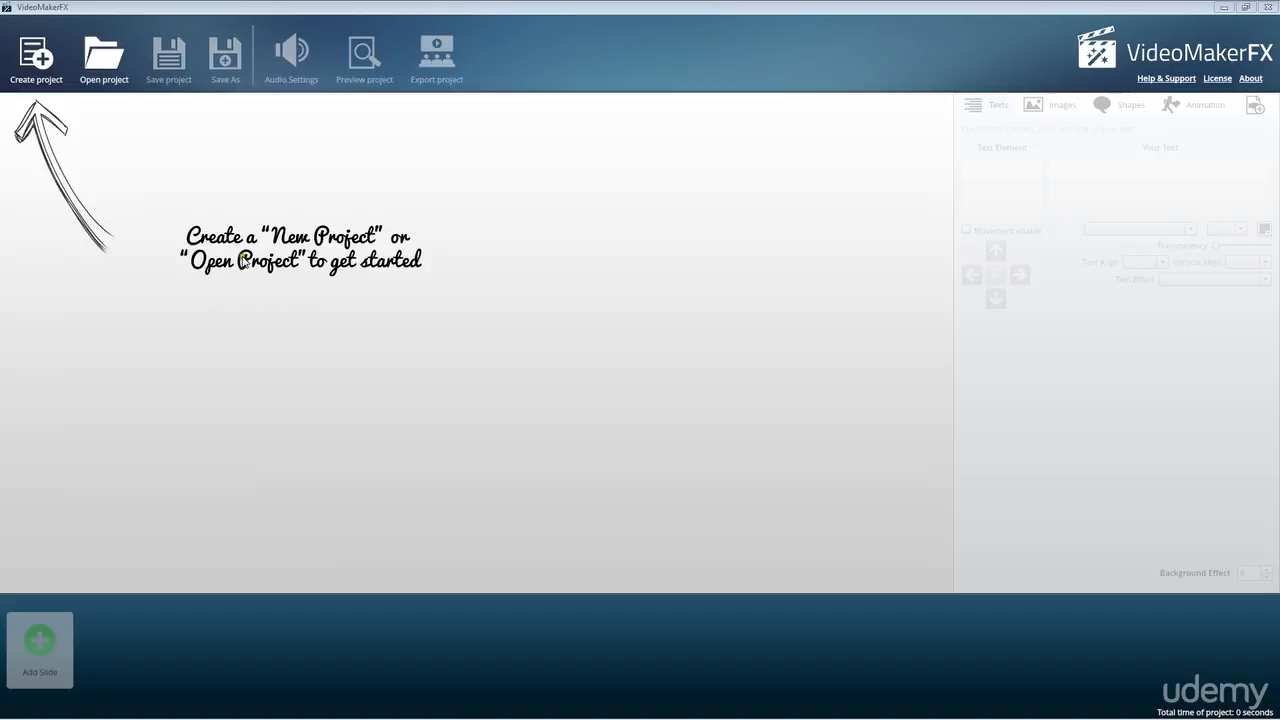
pyautogui.moveTo(36, 80)
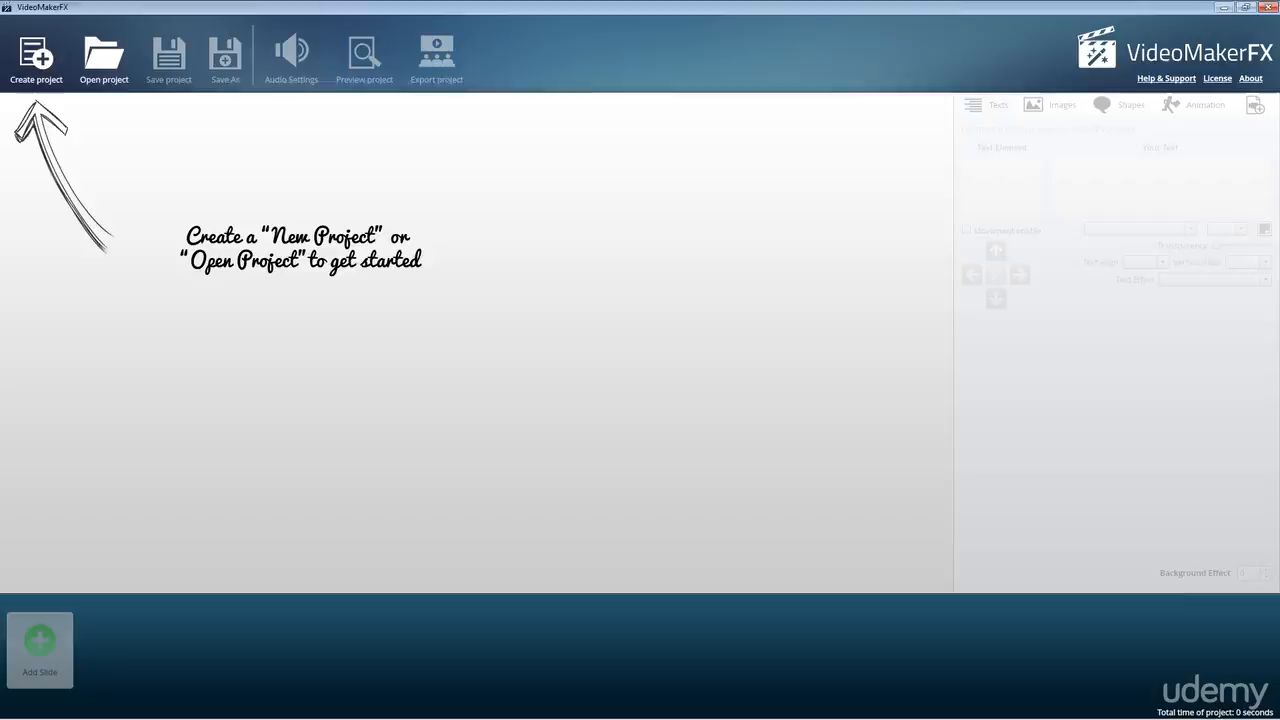
# Create a new project named 'Udemy'.
pyautogui.click(36, 56)
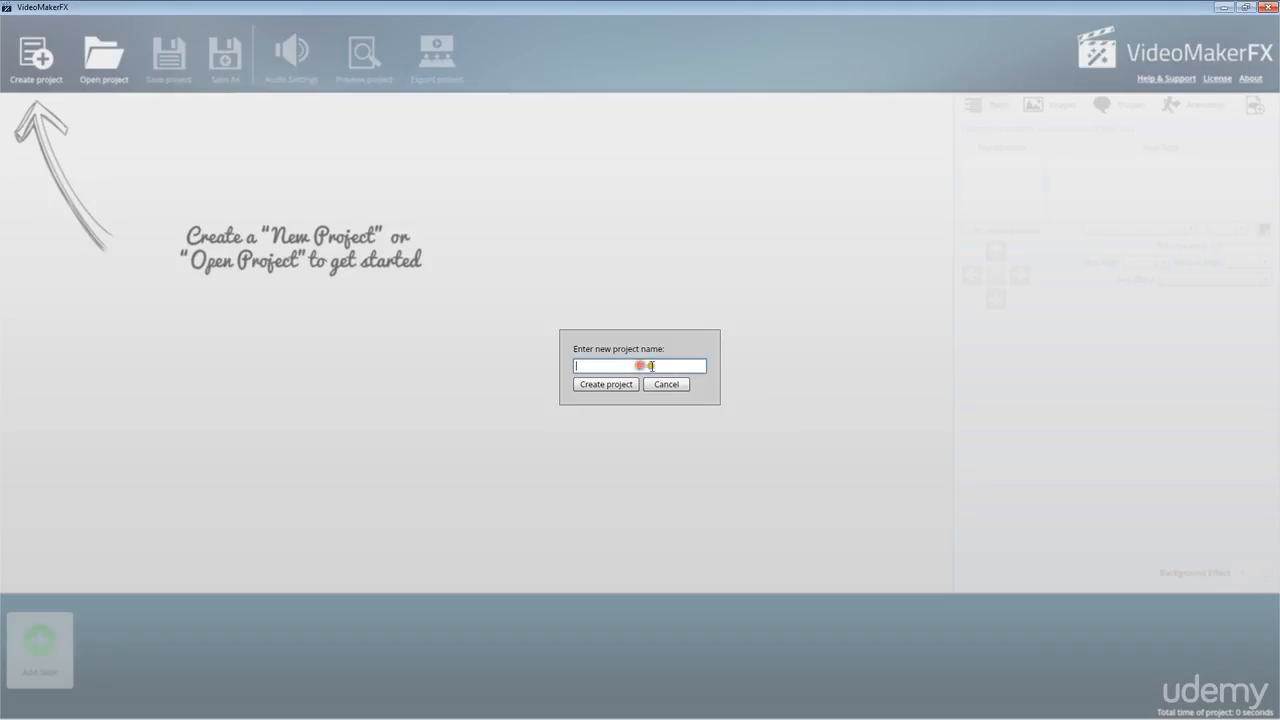
pyautogui.write('Udemy')
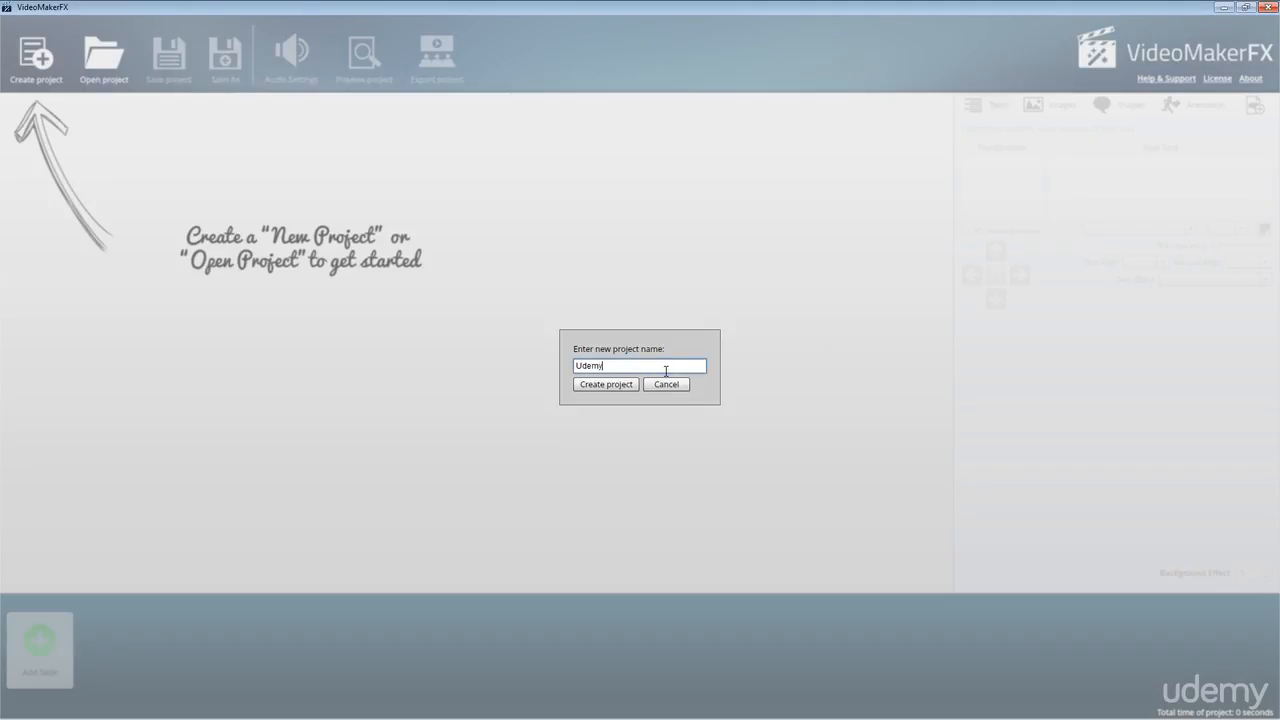
pyautogui.click(604, 384)
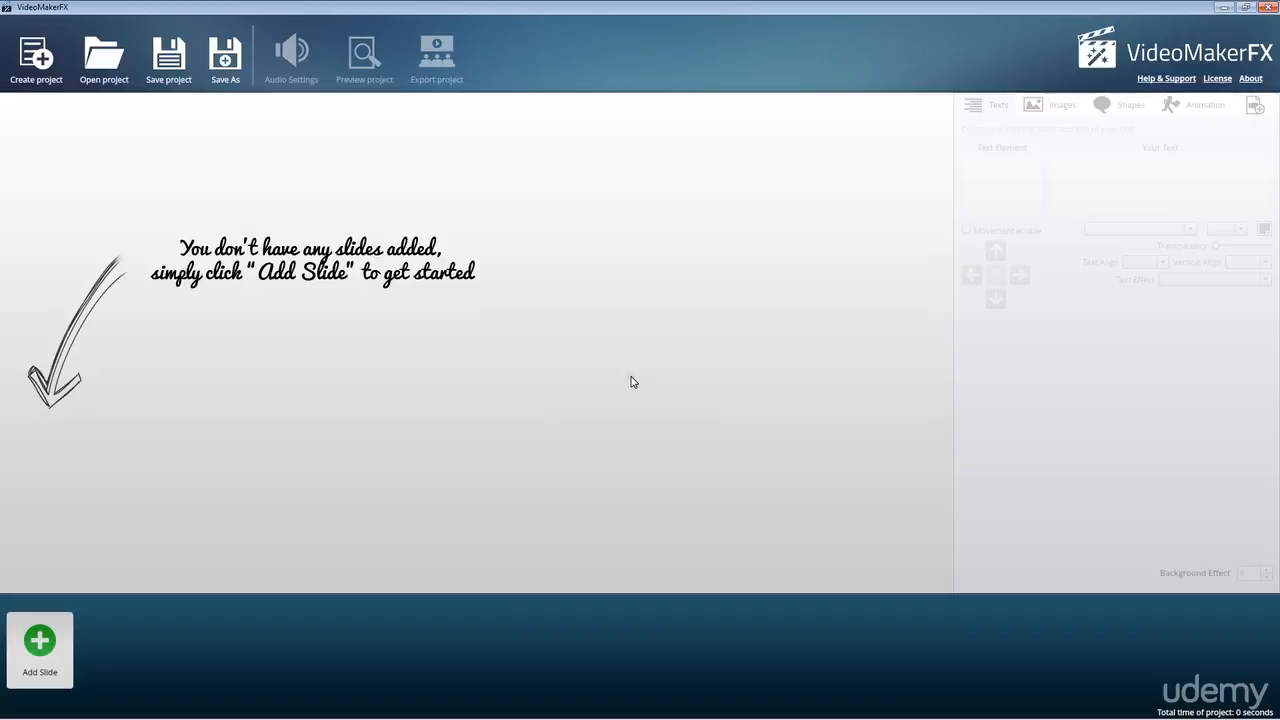
pyautogui.moveTo(118, 240)
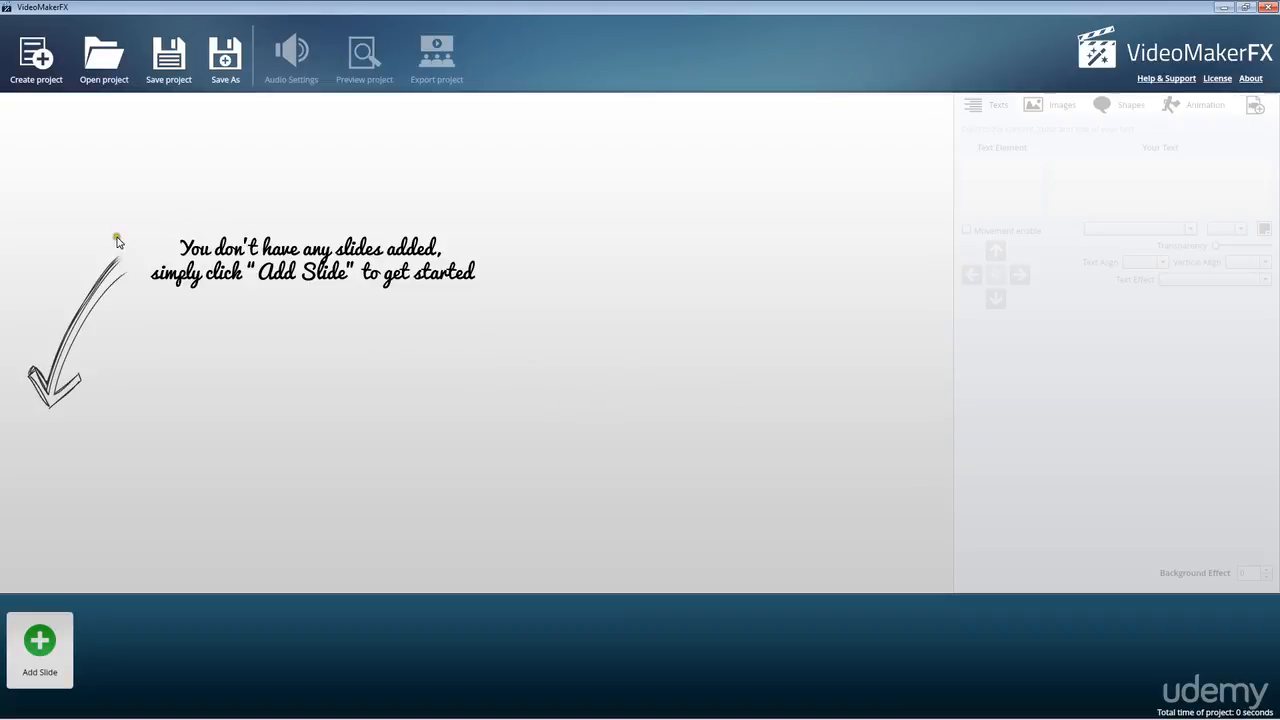
pyautogui.moveTo(432, 282)
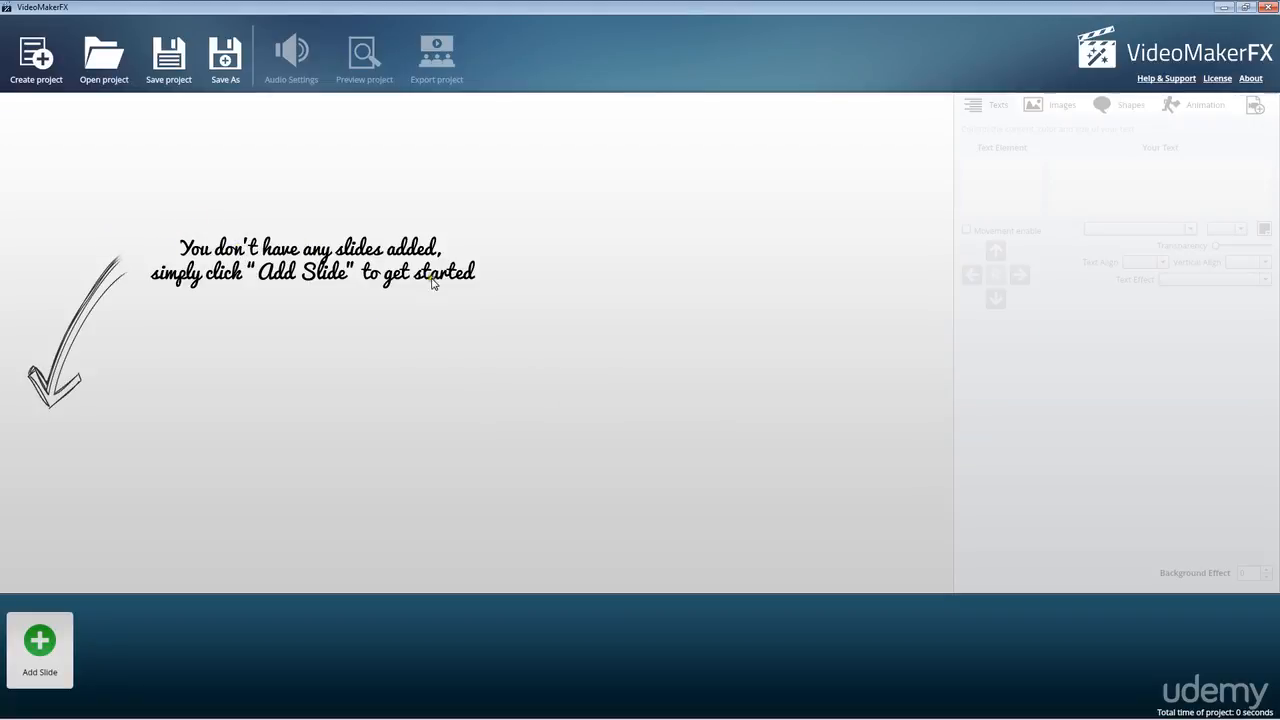
pyautogui.moveTo(384, 276)
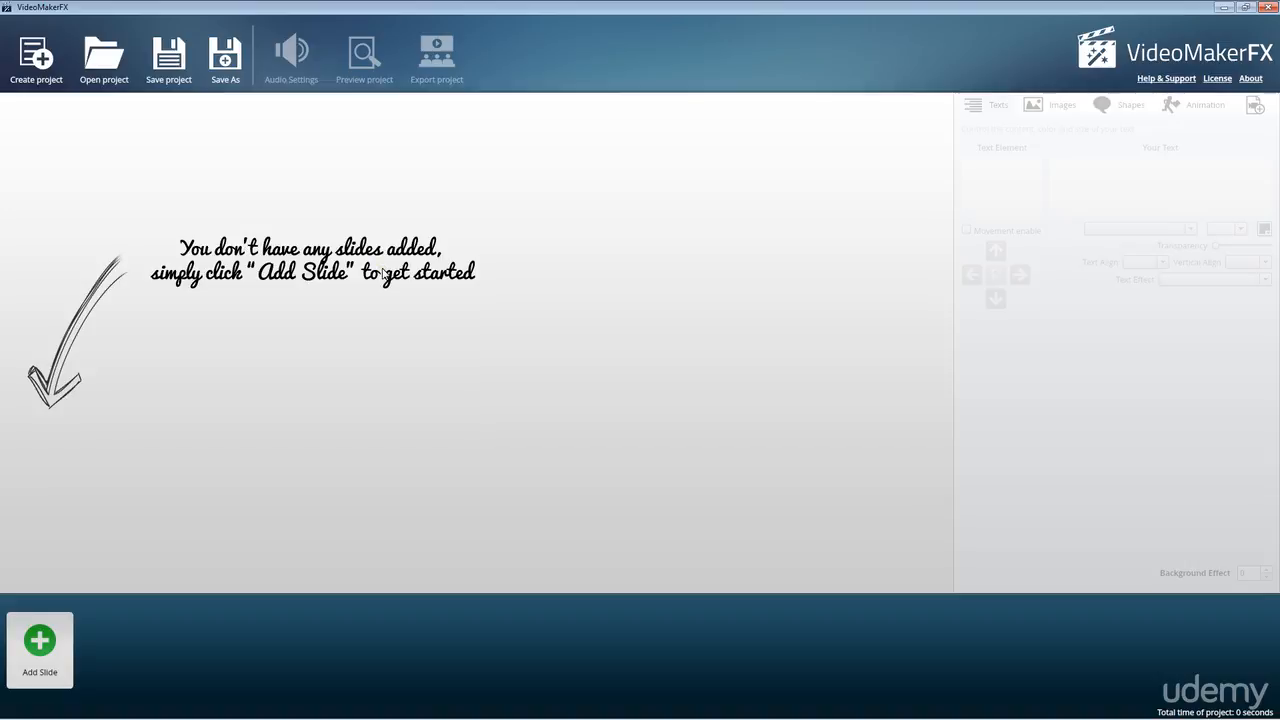
pyautogui.moveTo(640, 344)
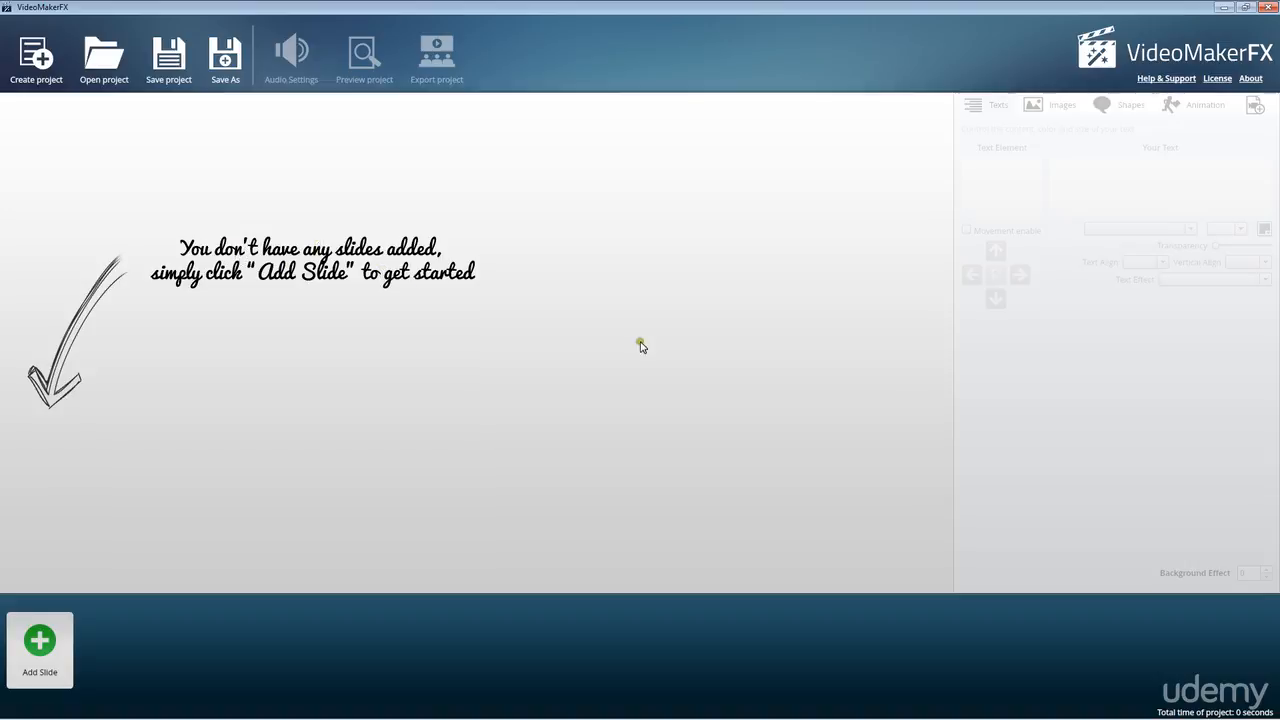
pyautogui.moveTo(220, 272)
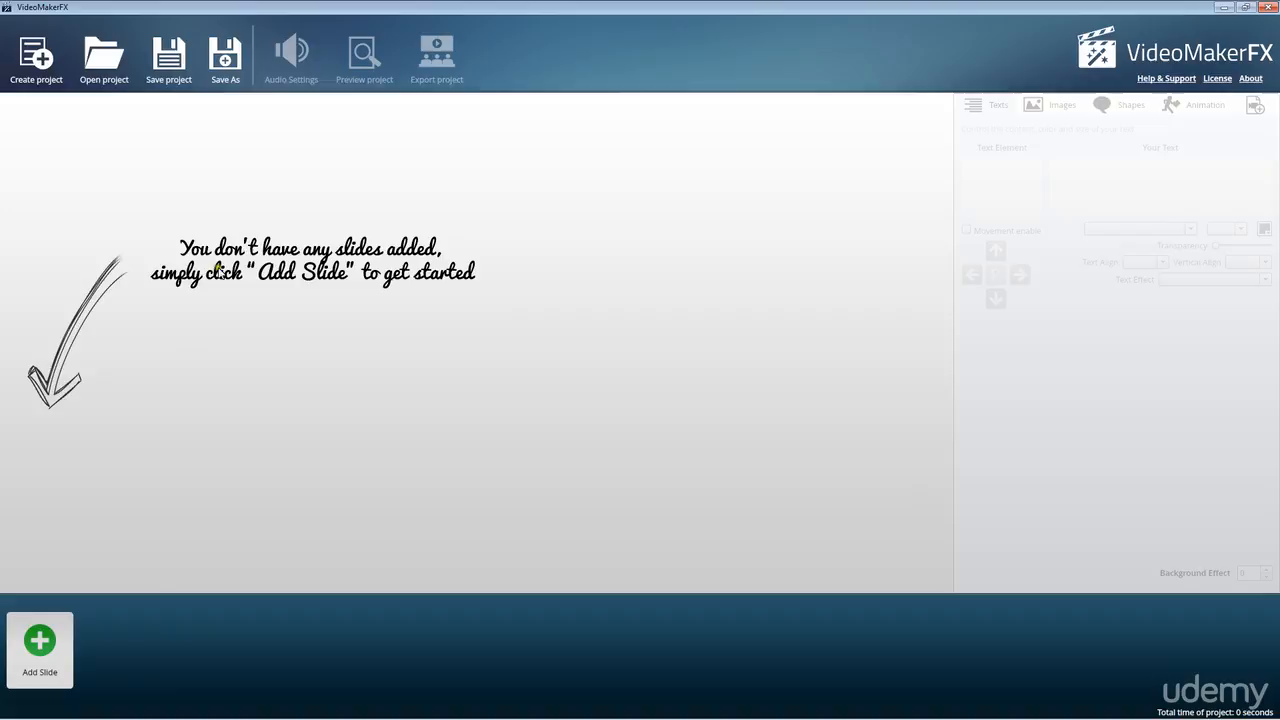
pyautogui.moveTo(14, 520)
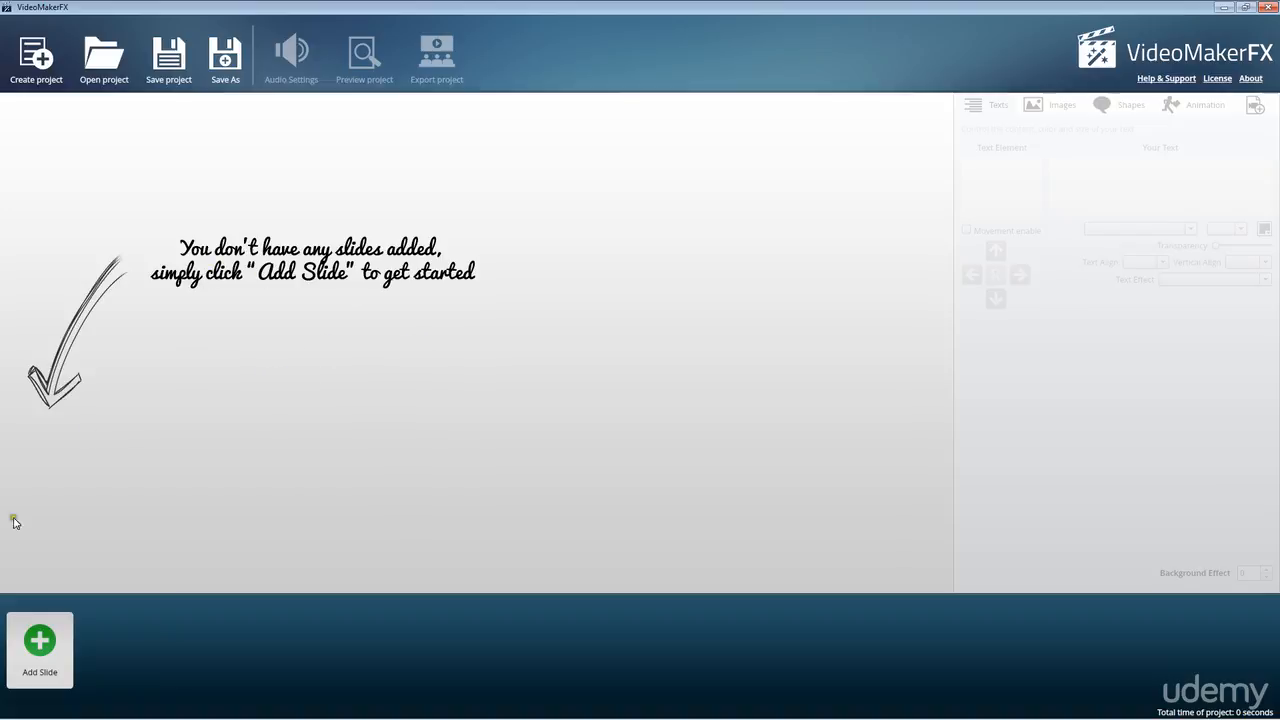
# Preview the Large Image Only and Large Text Box and Heading layouts of ESSENTIALS - Articles or Text.
pyautogui.click(40, 648)
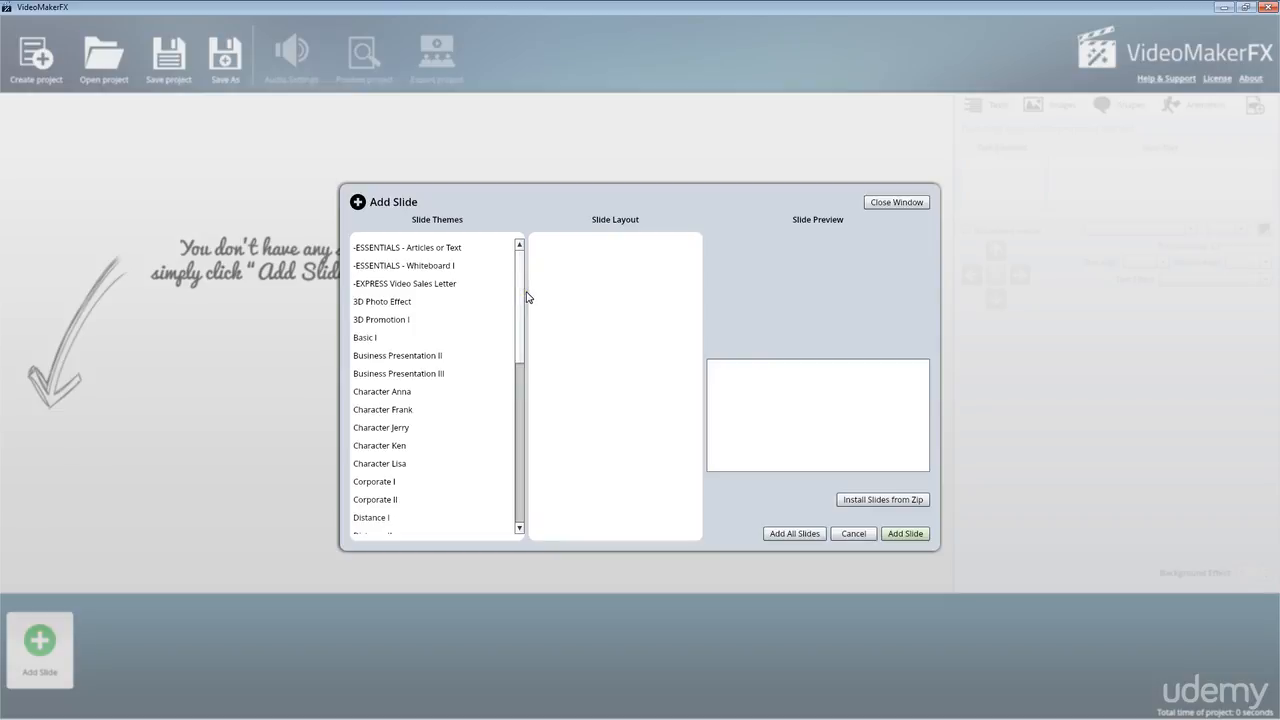
pyautogui.click(408, 248)
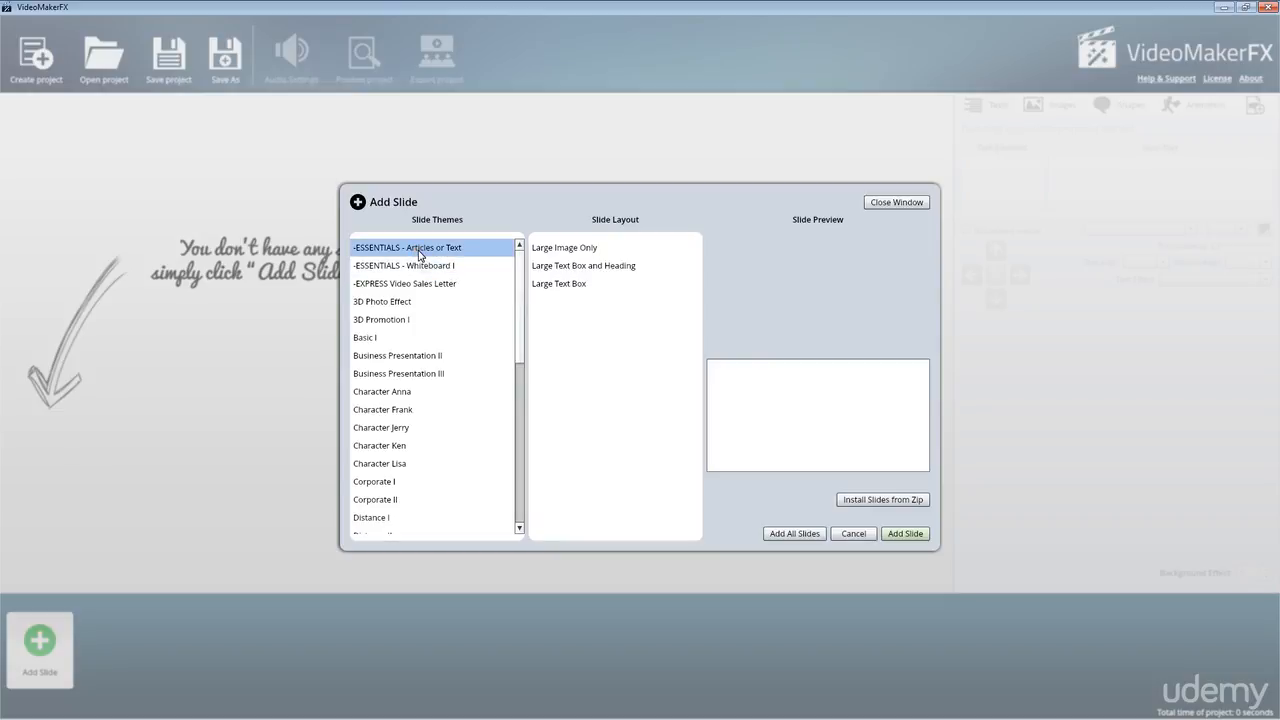
pyautogui.click(564, 248)
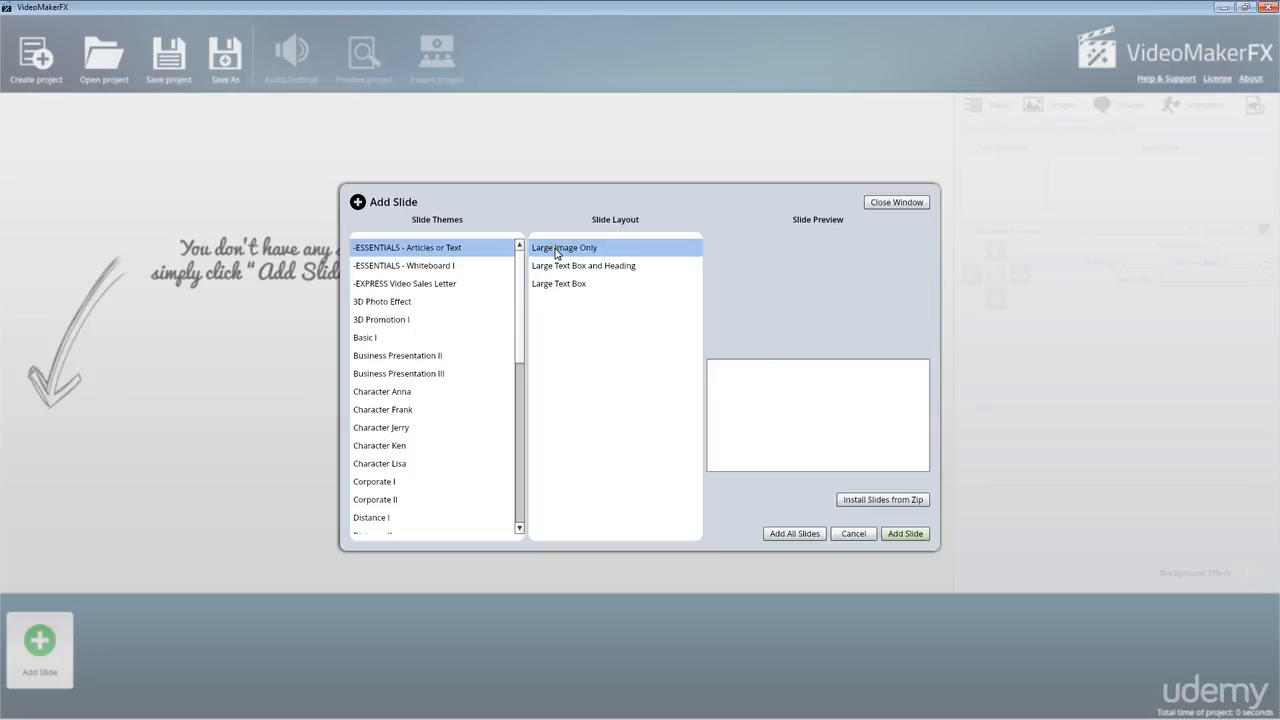
pyautogui.click(584, 264)
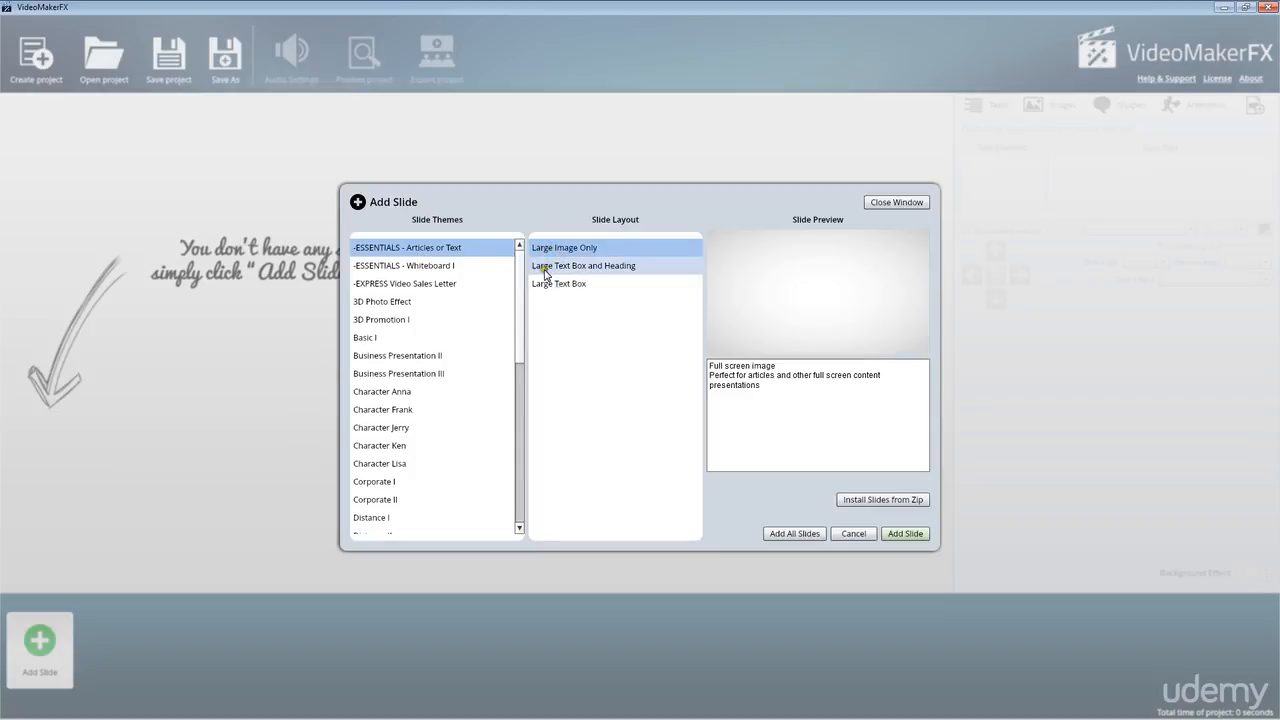
pyautogui.click(584, 264)
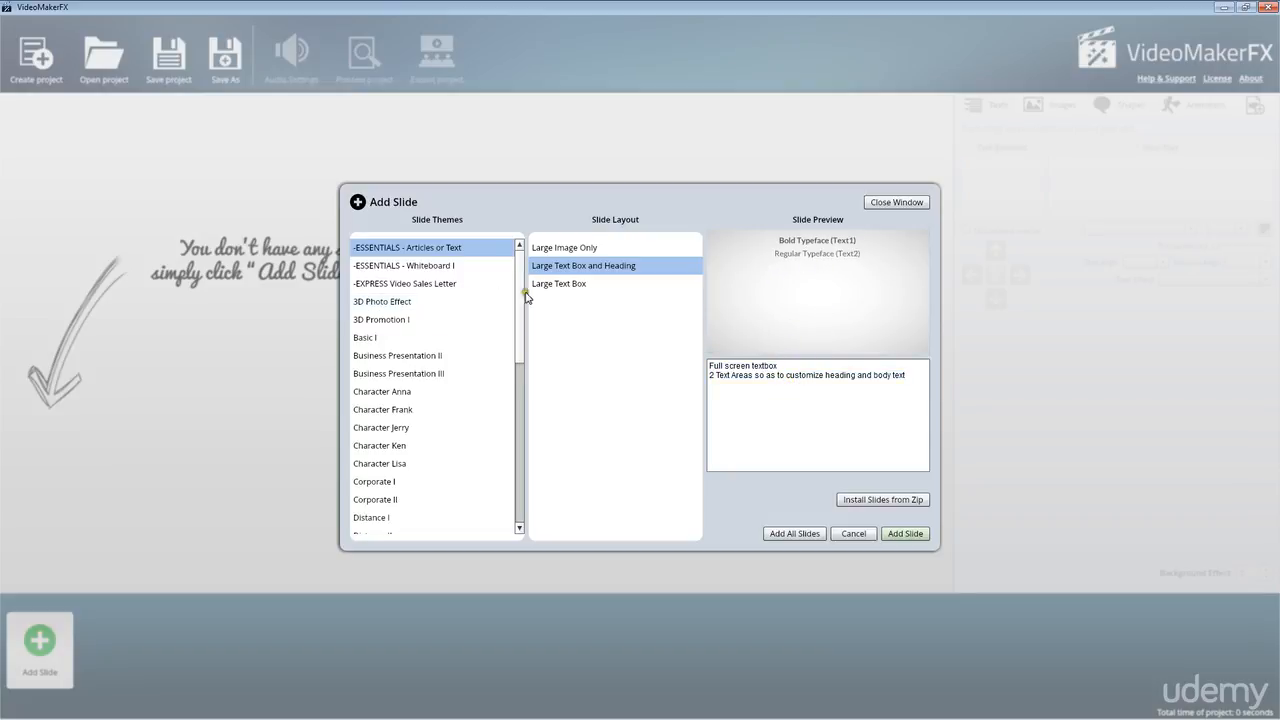
# Browse Whiteboard I and preview the 3D Photo Effect Left, Right and Both Sides layouts.
pyautogui.click(404, 264)
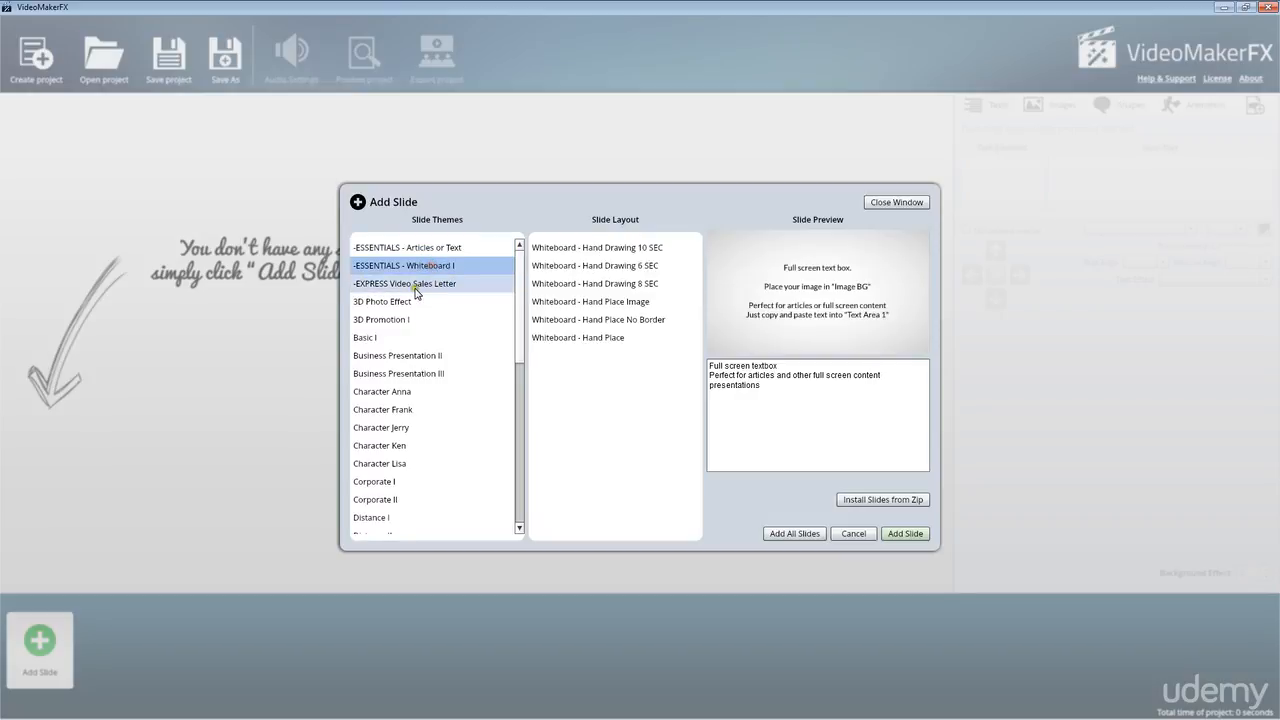
pyautogui.click(382, 300)
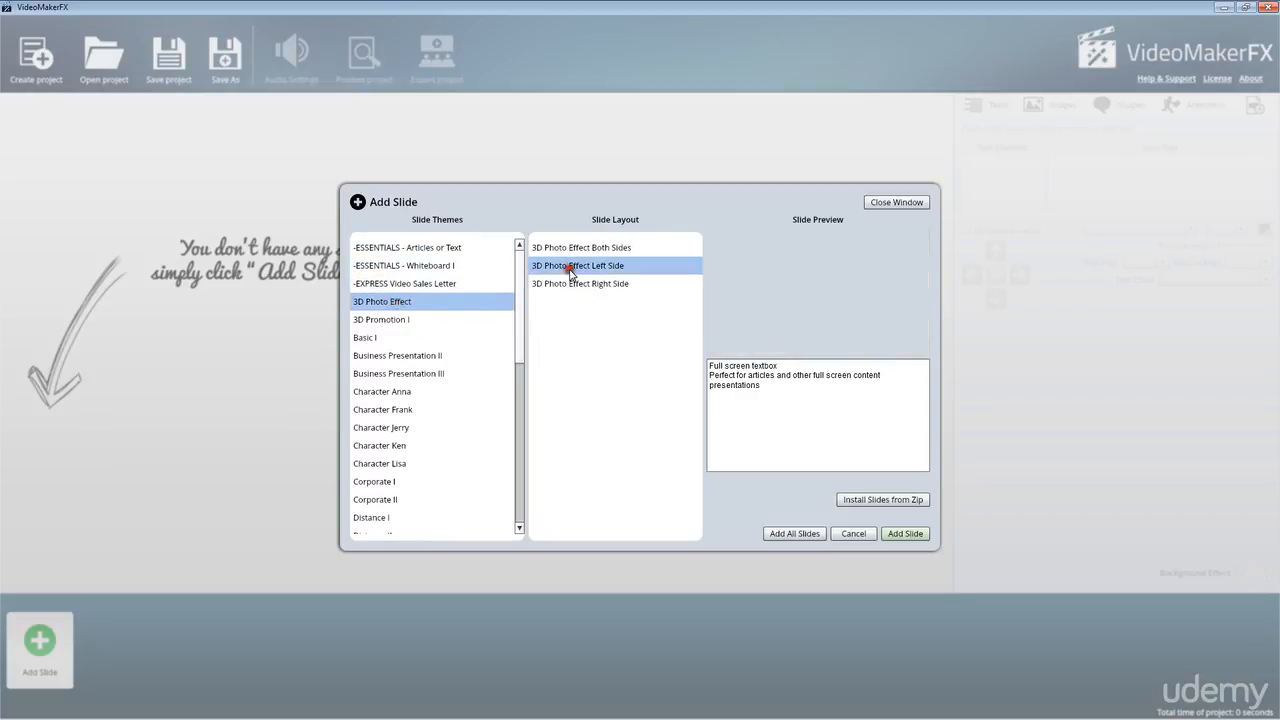
pyautogui.click(580, 248)
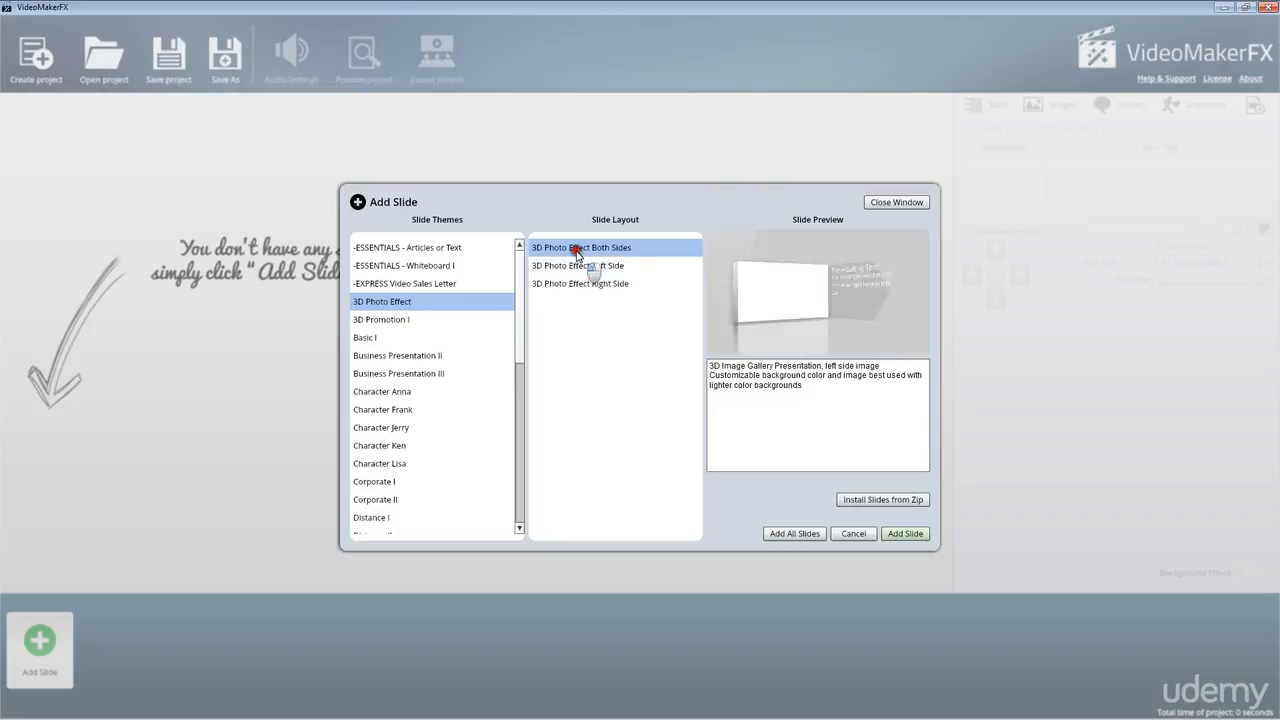
pyautogui.click(580, 284)
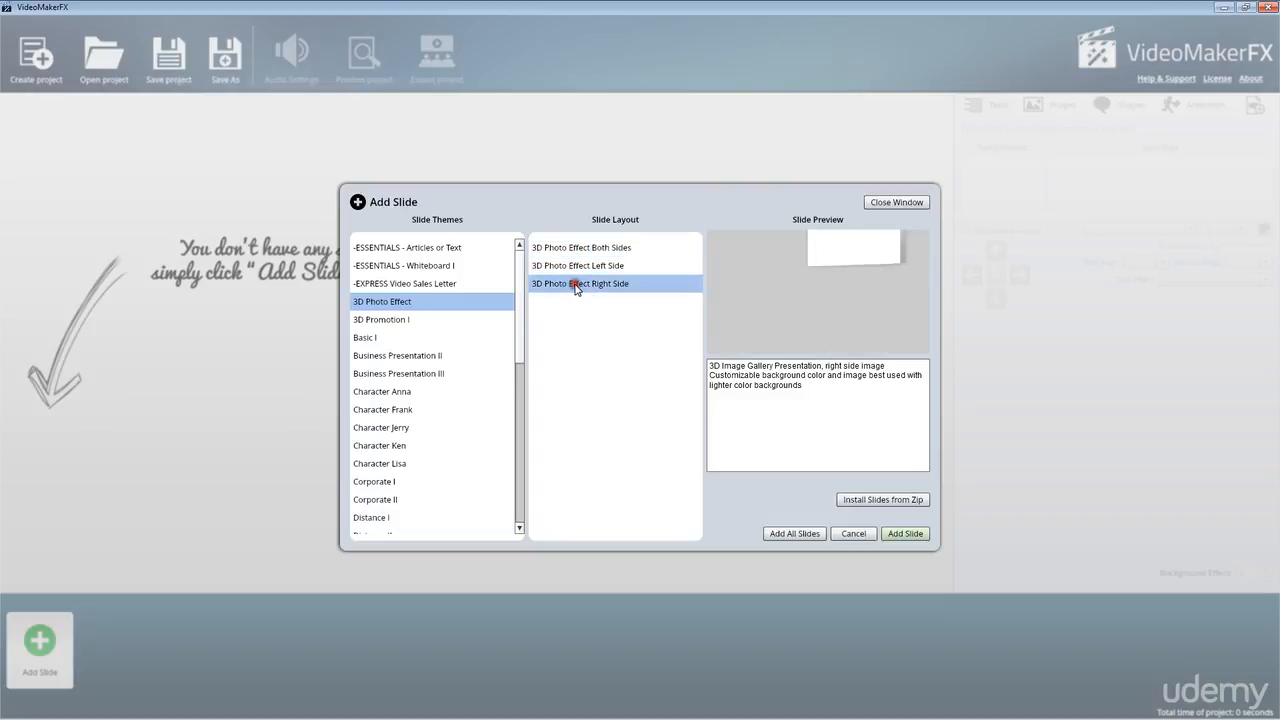
pyautogui.click(580, 248)
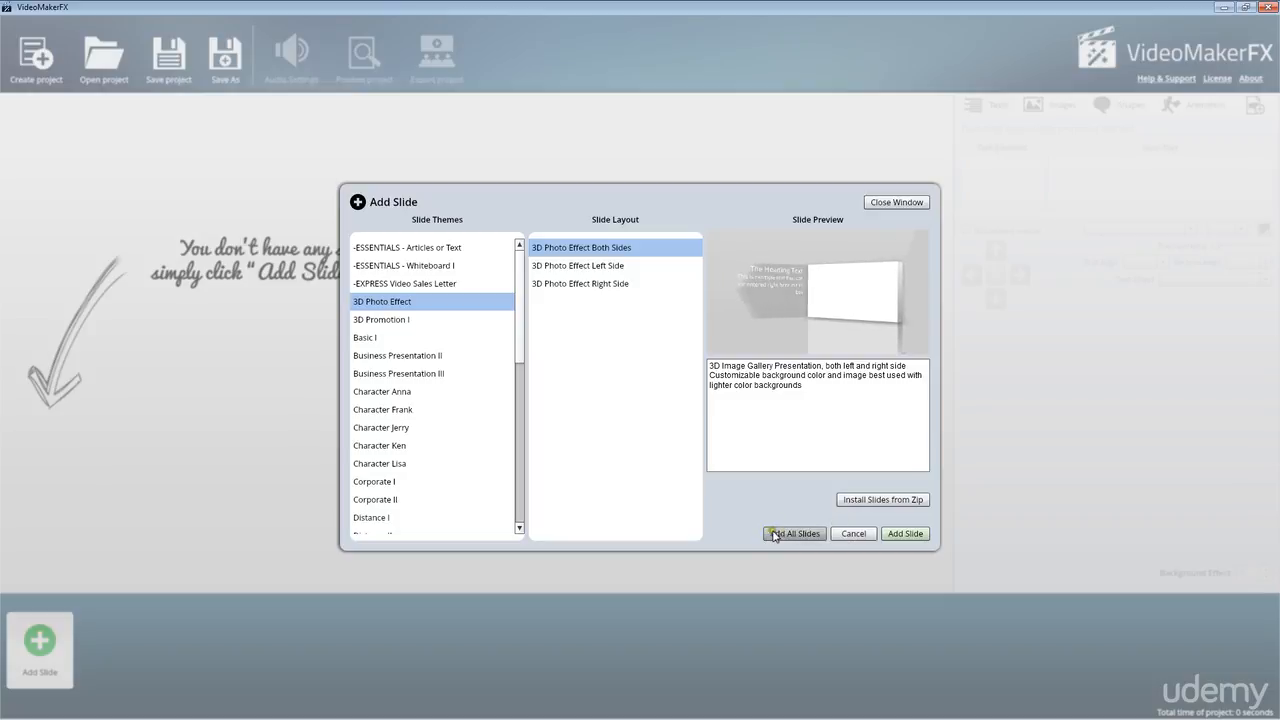
pyautogui.click(580, 284)
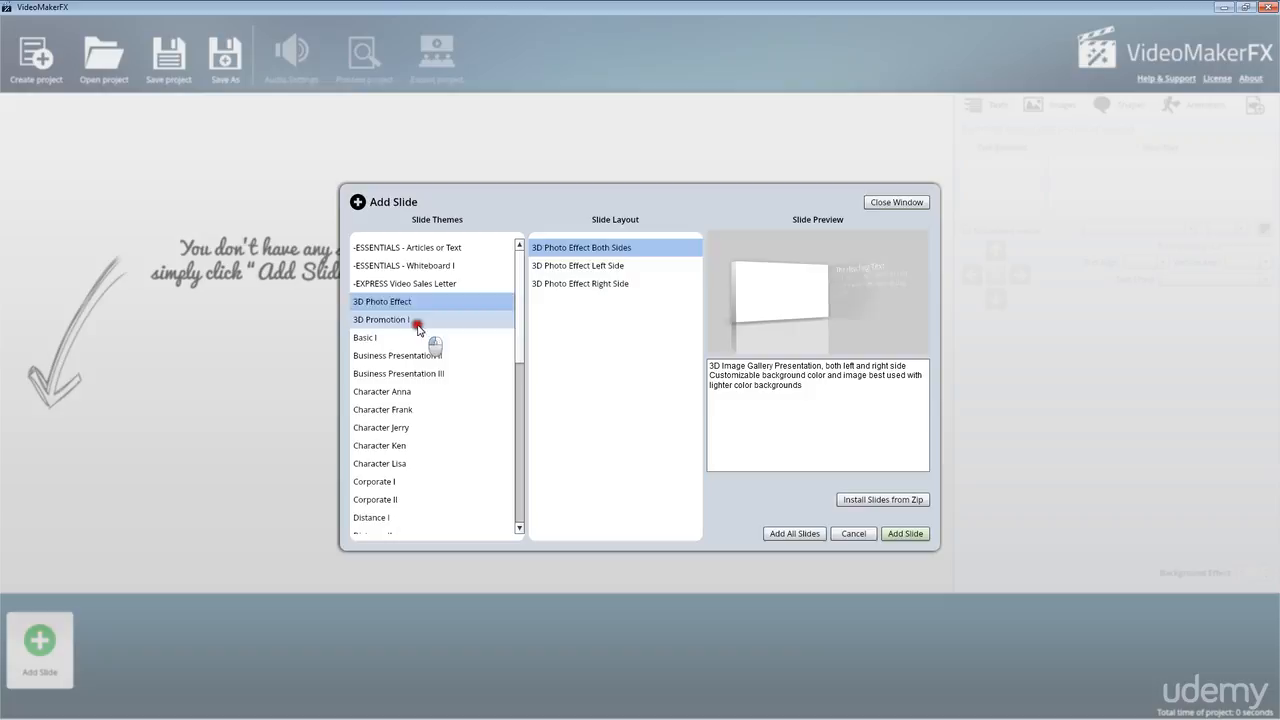
# Preview the Lower Third Right and Circle Center layouts of Business Presentation III.
pyautogui.click(398, 374)
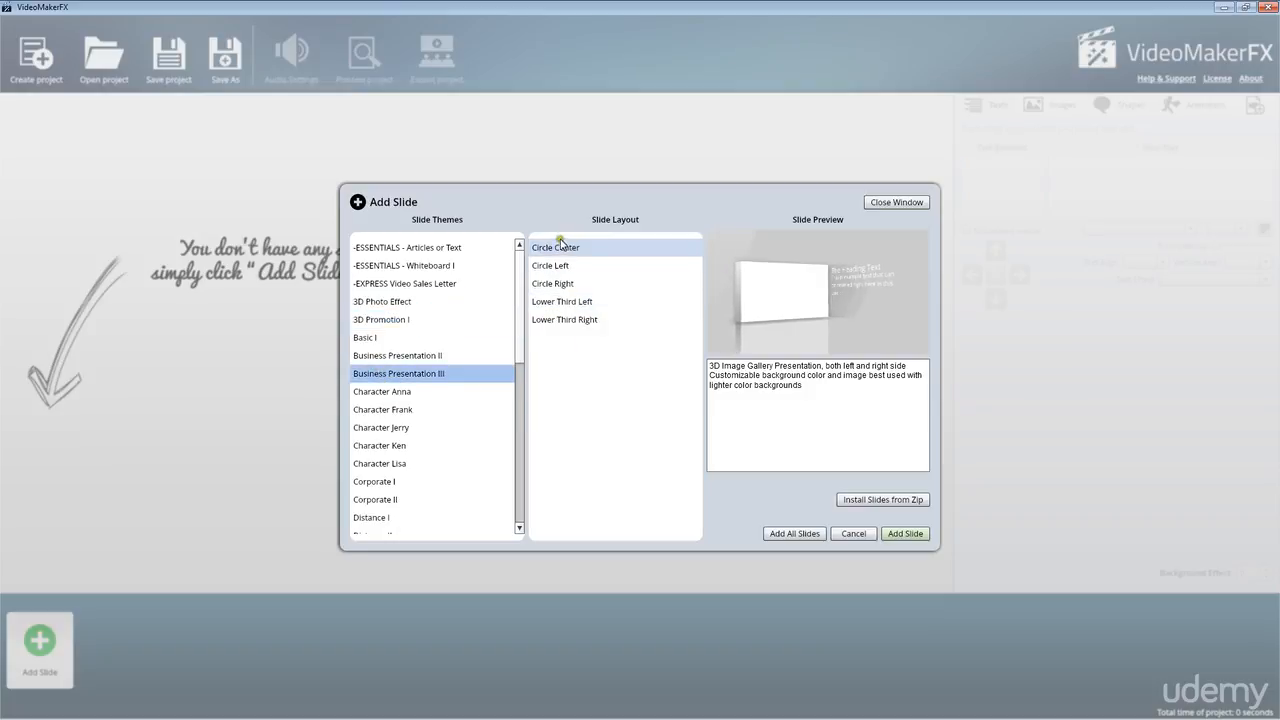
pyautogui.click(564, 320)
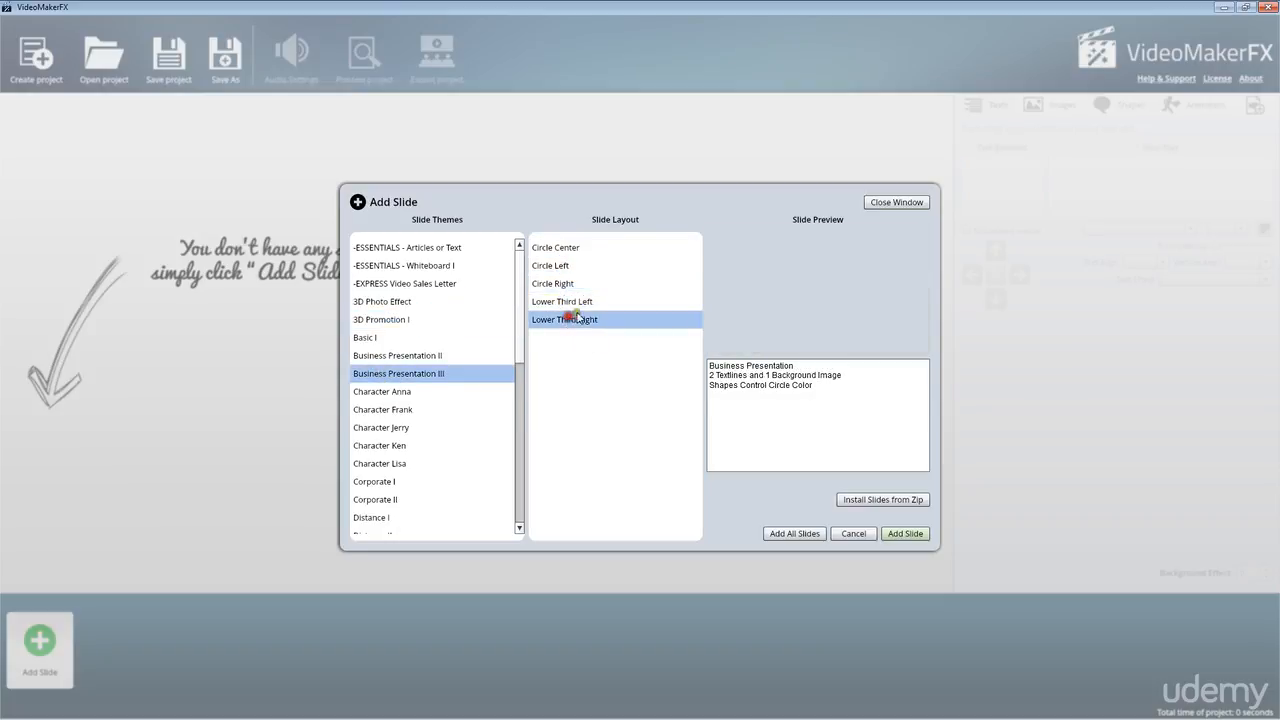
pyautogui.click(556, 248)
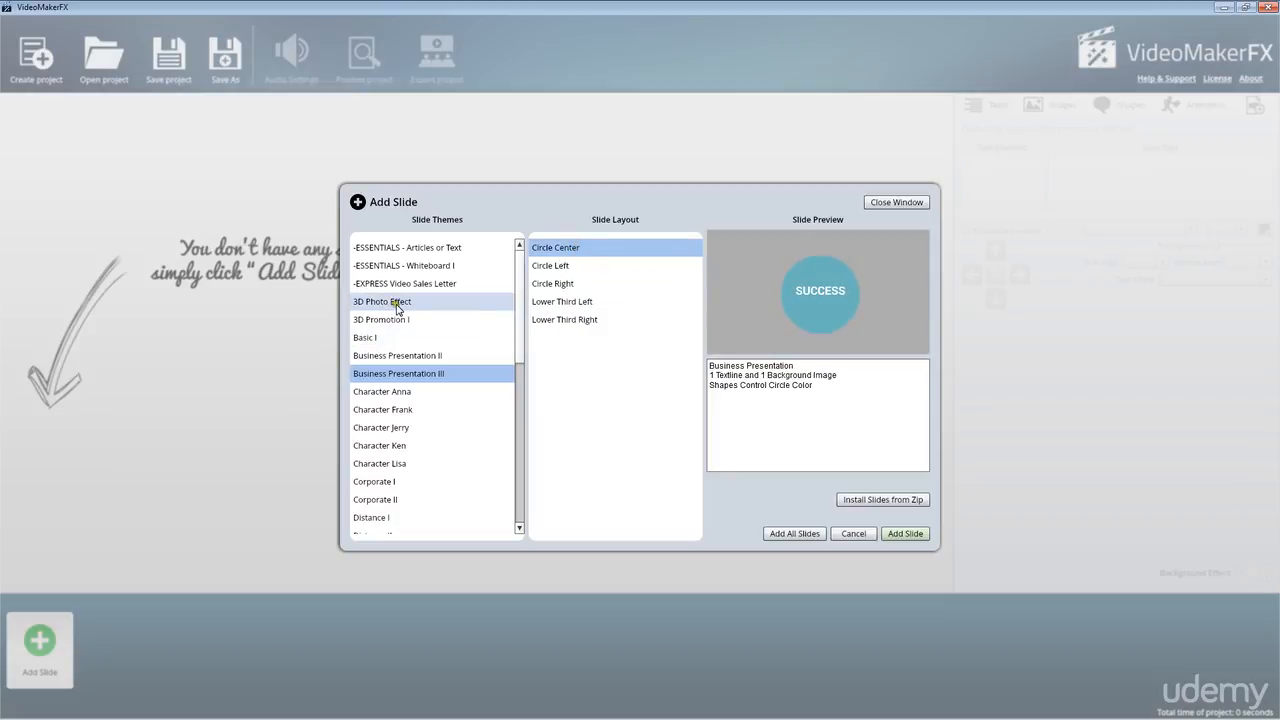
# Preview the 3D Promotion I layouts and add the 3D Text Effect Headline slide.
pyautogui.click(380, 320)
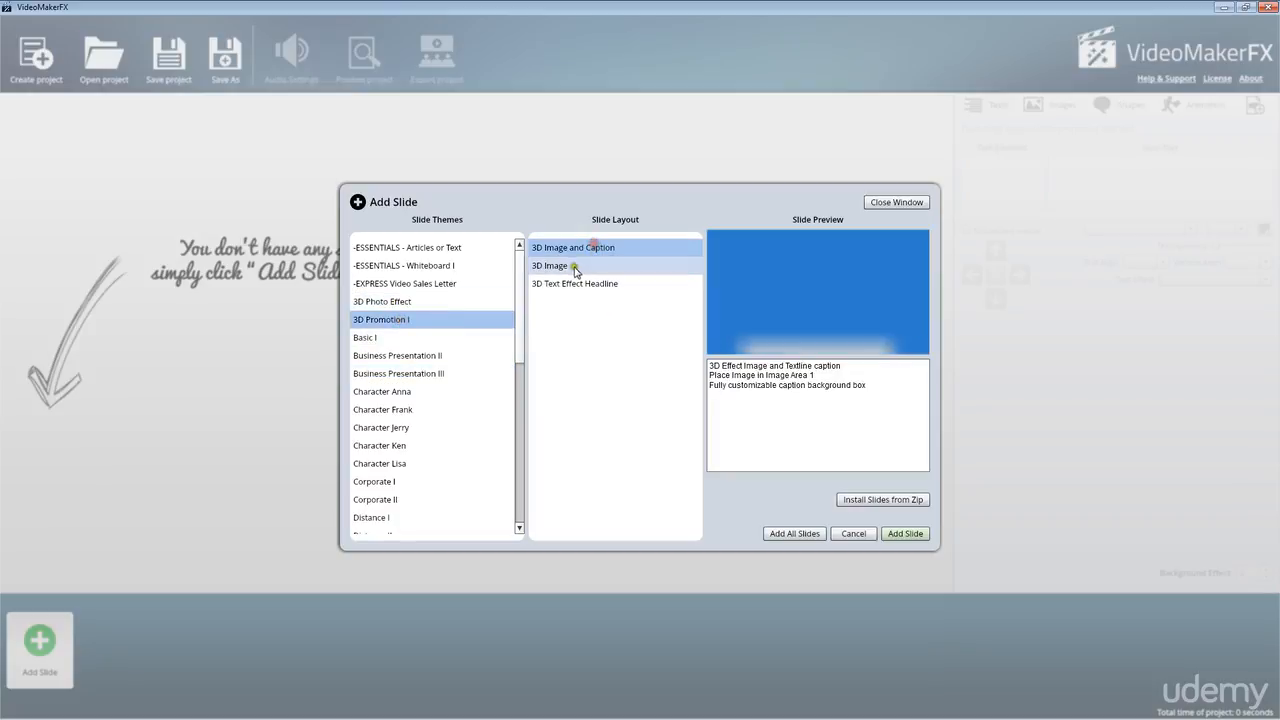
pyautogui.click(550, 264)
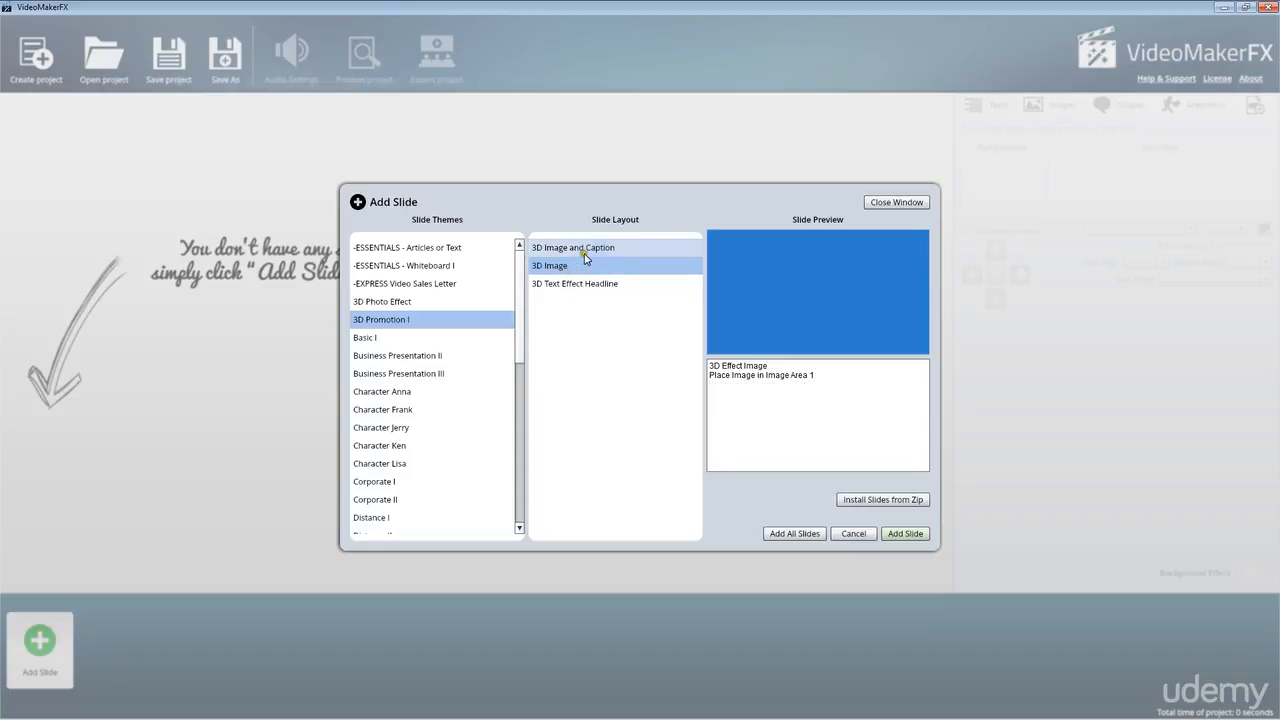
pyautogui.click(576, 284)
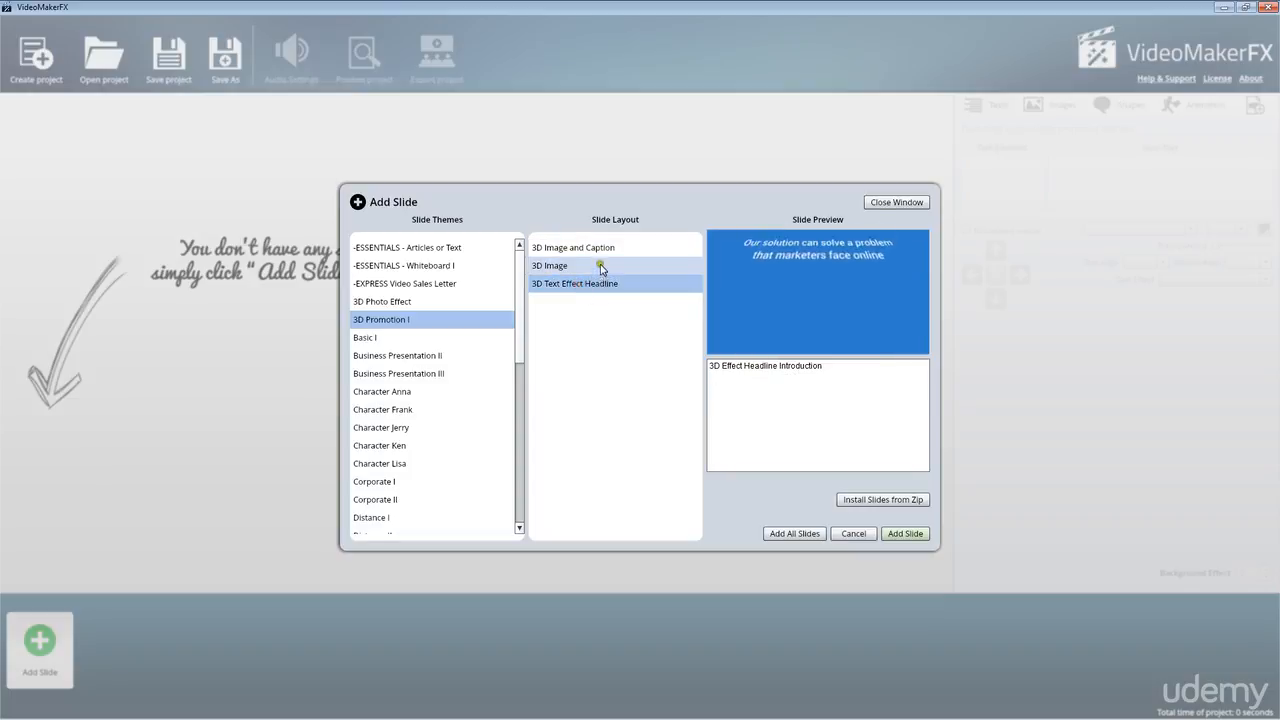
pyautogui.click(572, 248)
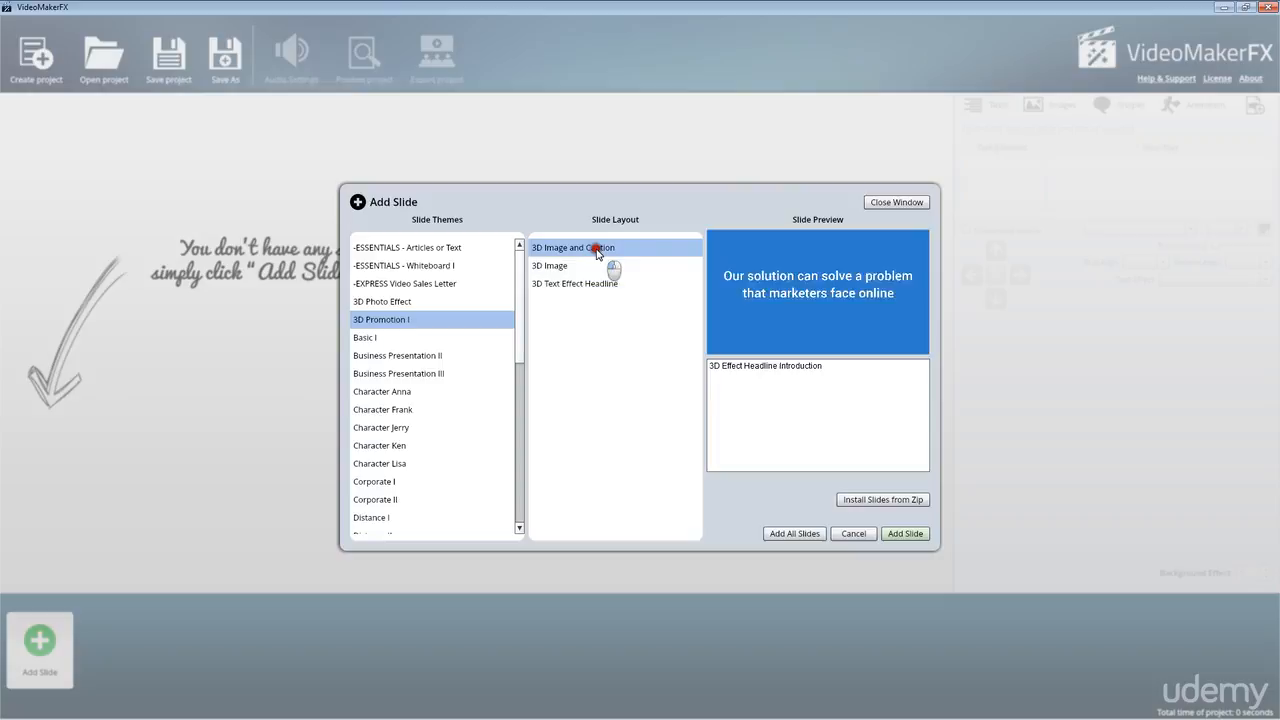
pyautogui.click(576, 284)
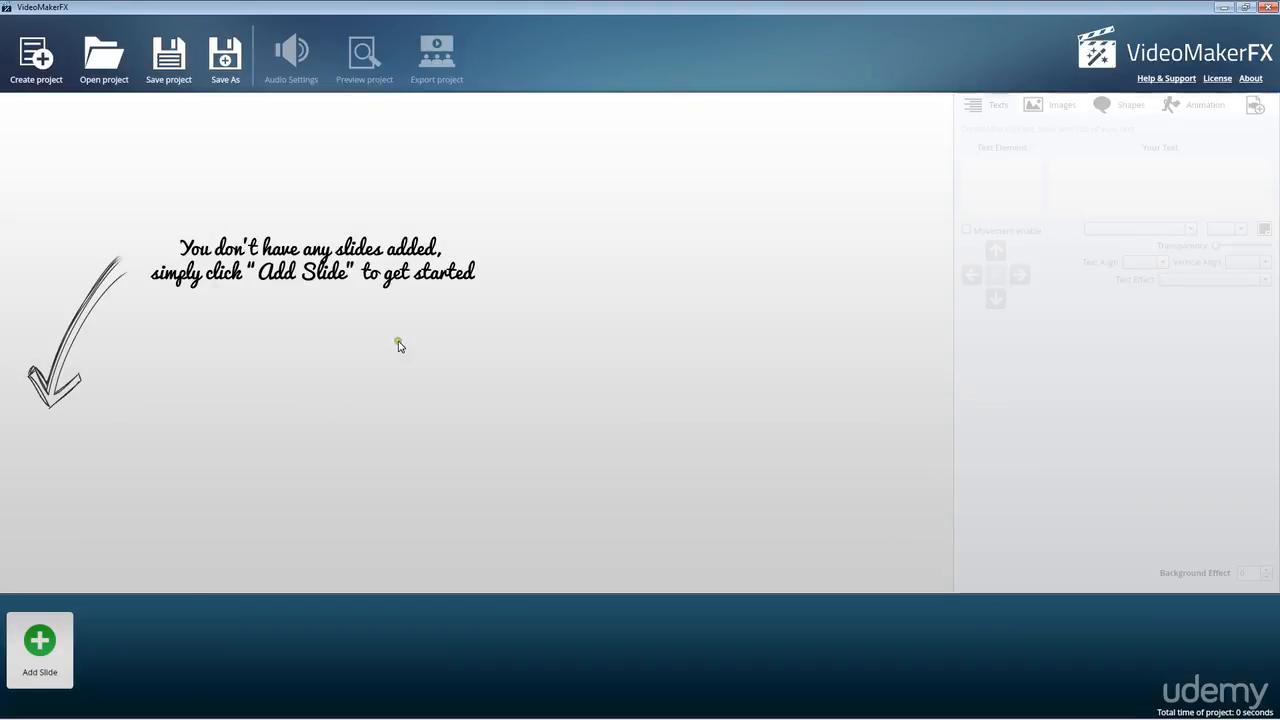
# Select the new headline slide and load Text Area 1's settings for editing.
pyautogui.click(40, 644)
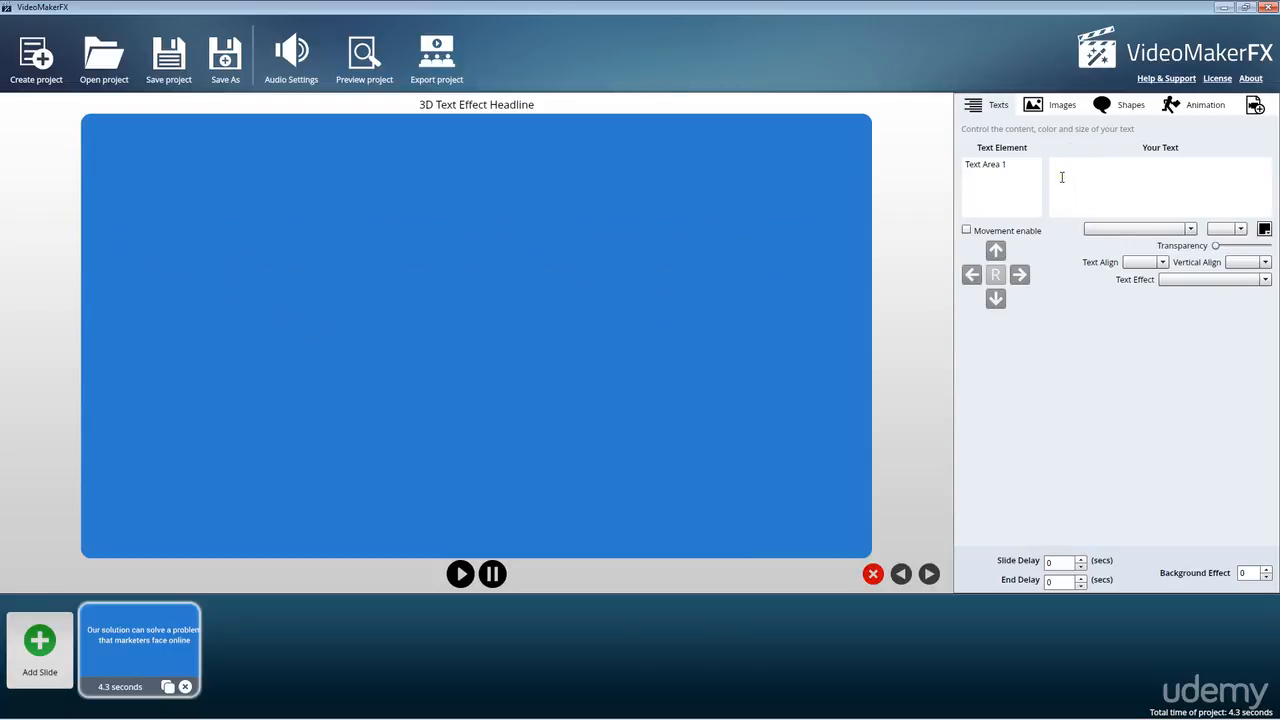
pyautogui.click(1000, 164)
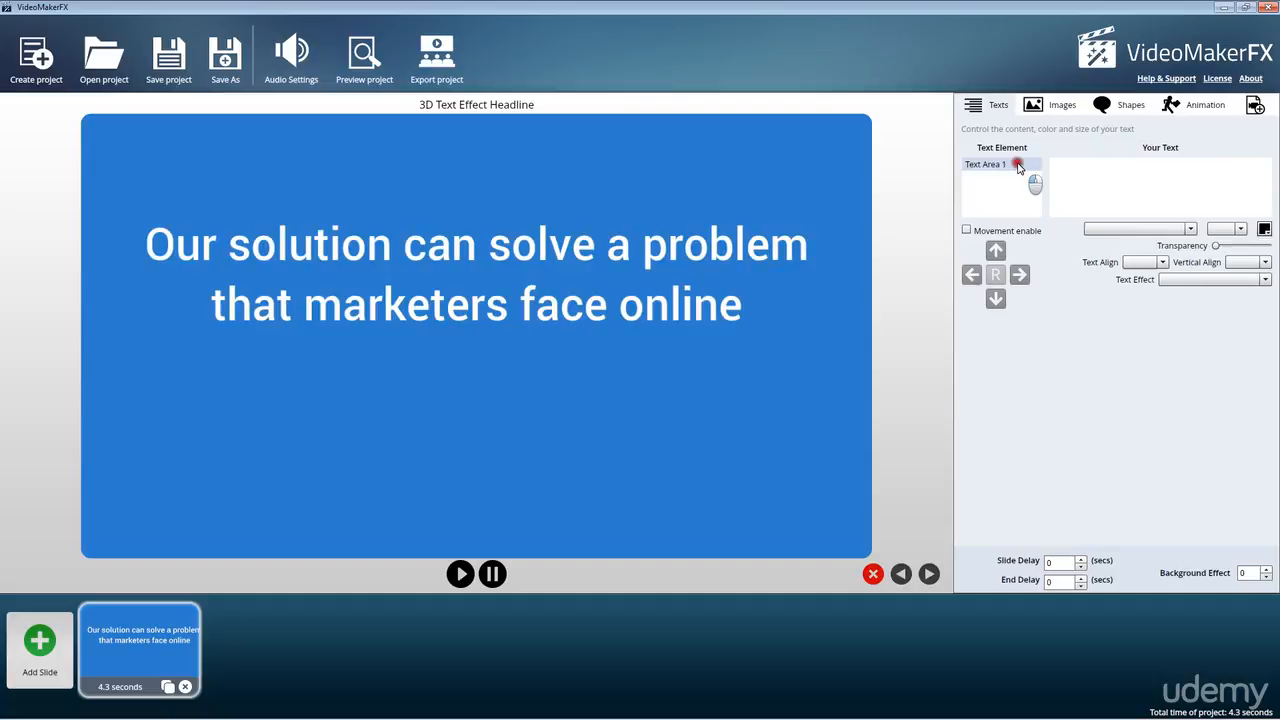
pyautogui.click(1000, 164)
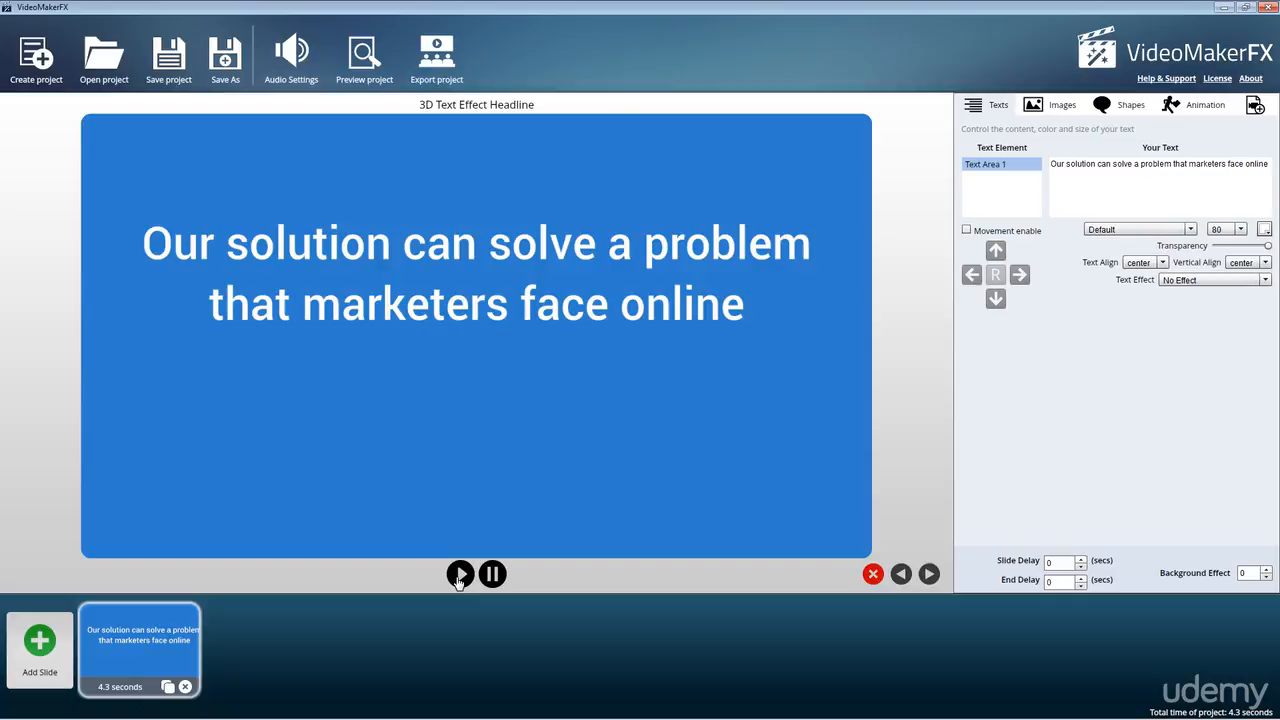
pyautogui.moveTo(756, 244)
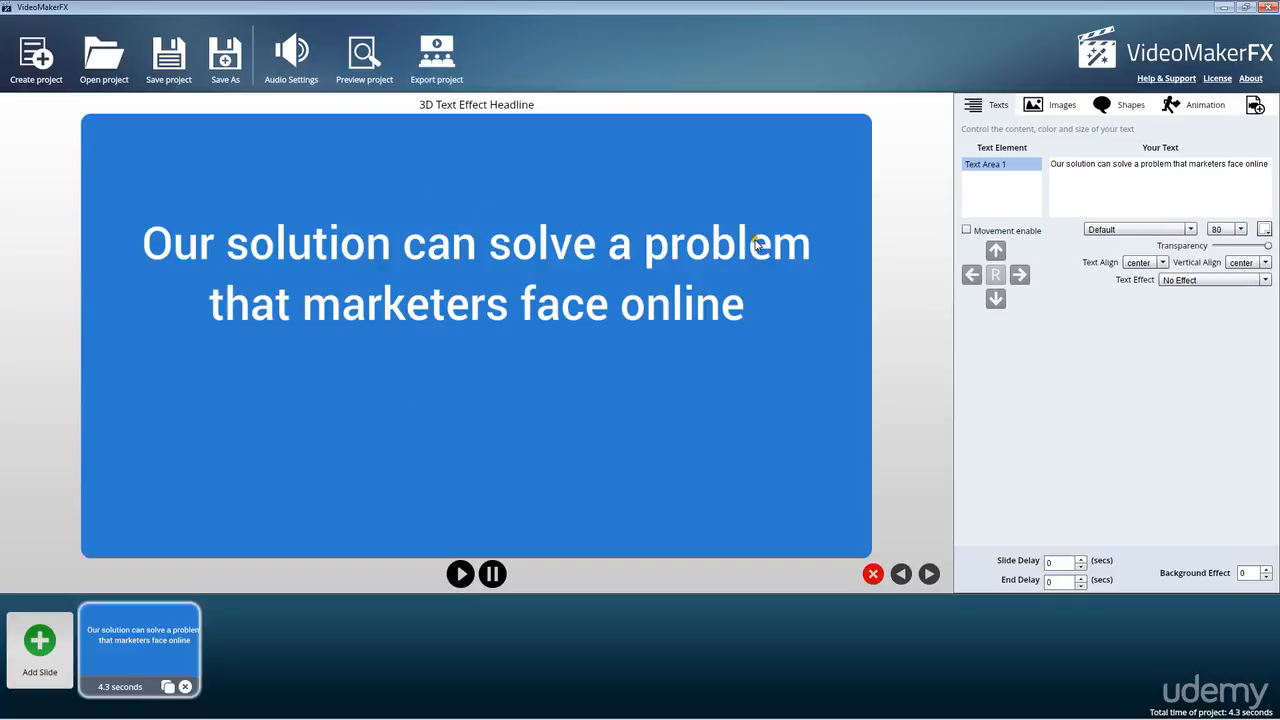
pyautogui.moveTo(816, 172)
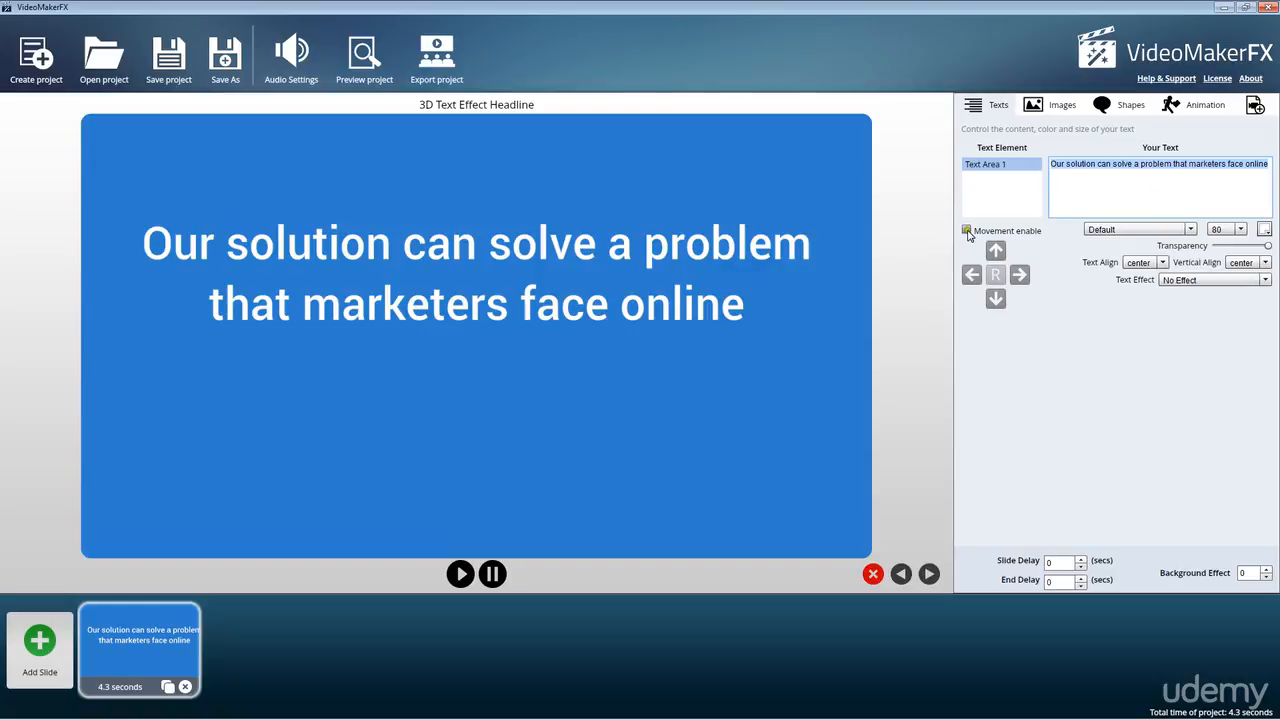
# Try the Lobster font, then set the headline font to Chunkfive.
pyautogui.click(1188, 228)
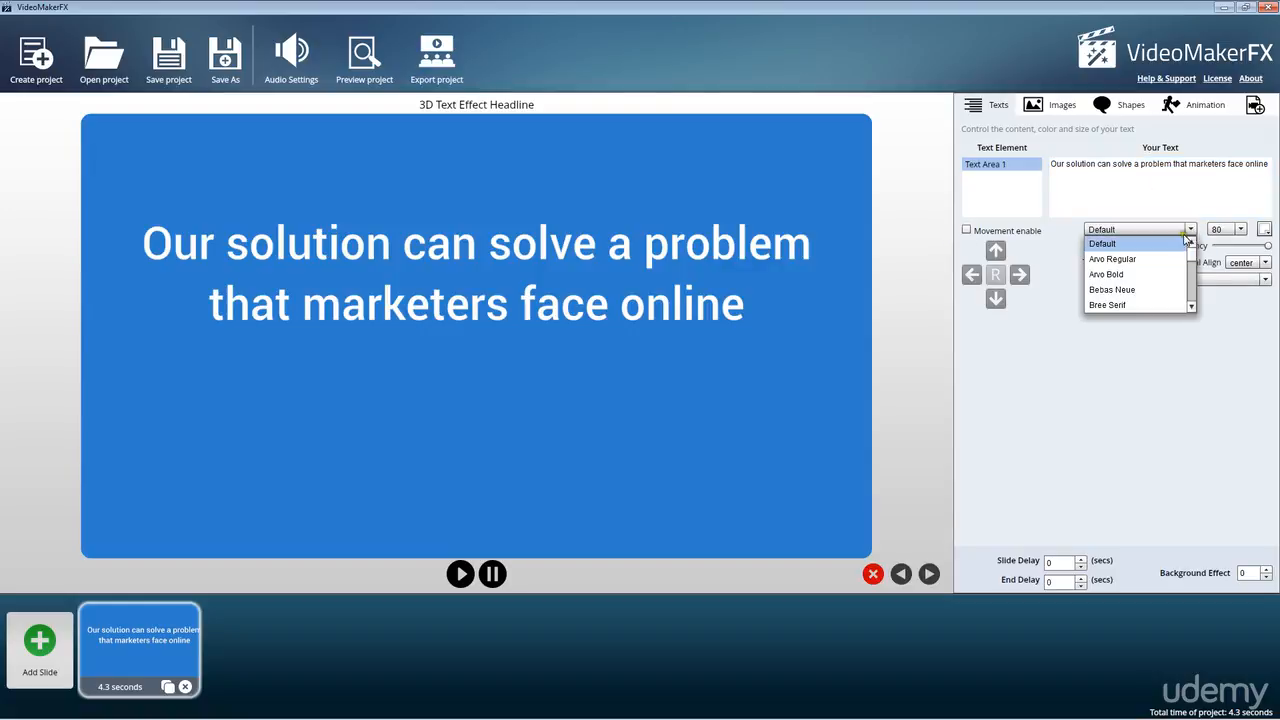
pyautogui.scroll(-3)
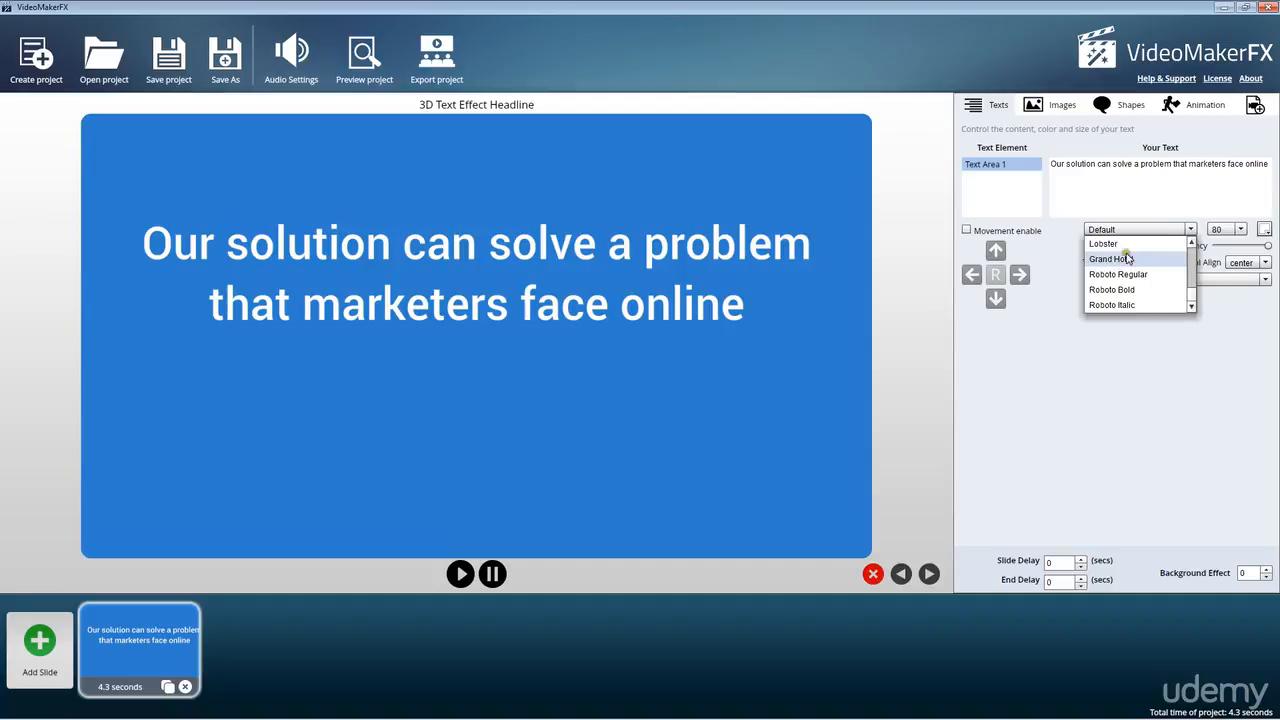
pyautogui.click(1104, 244)
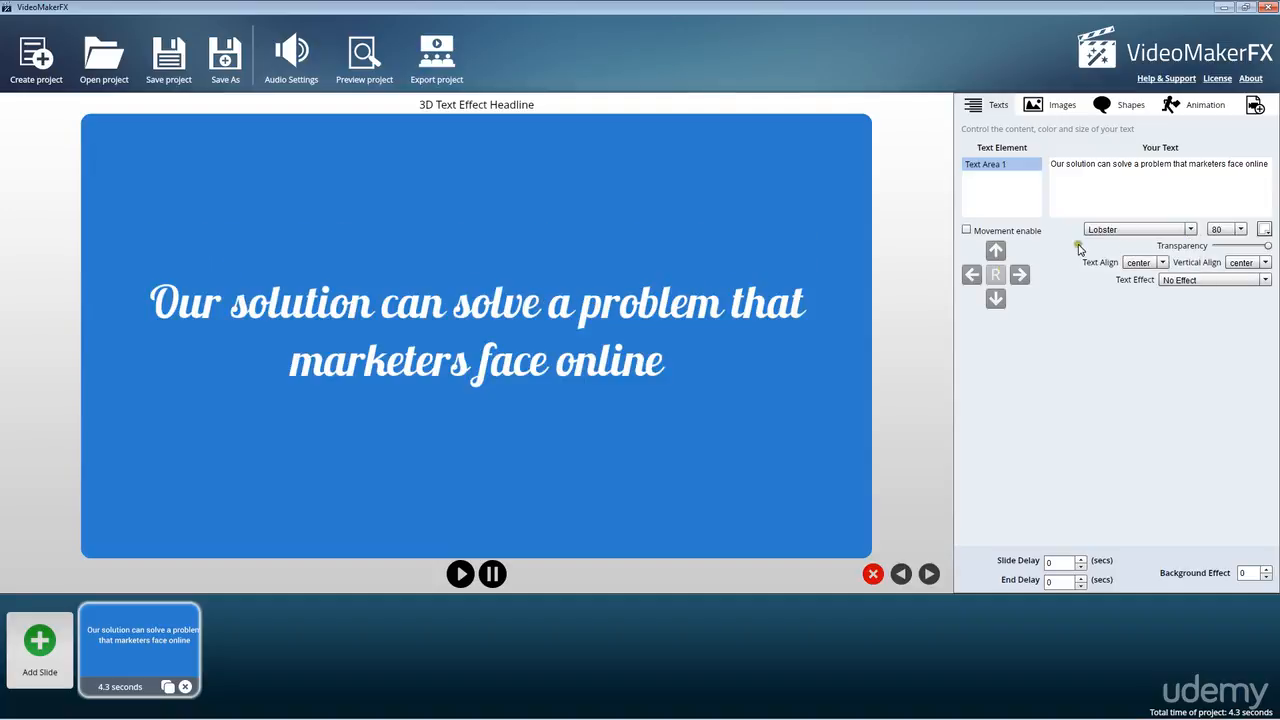
pyautogui.moveTo(590, 328)
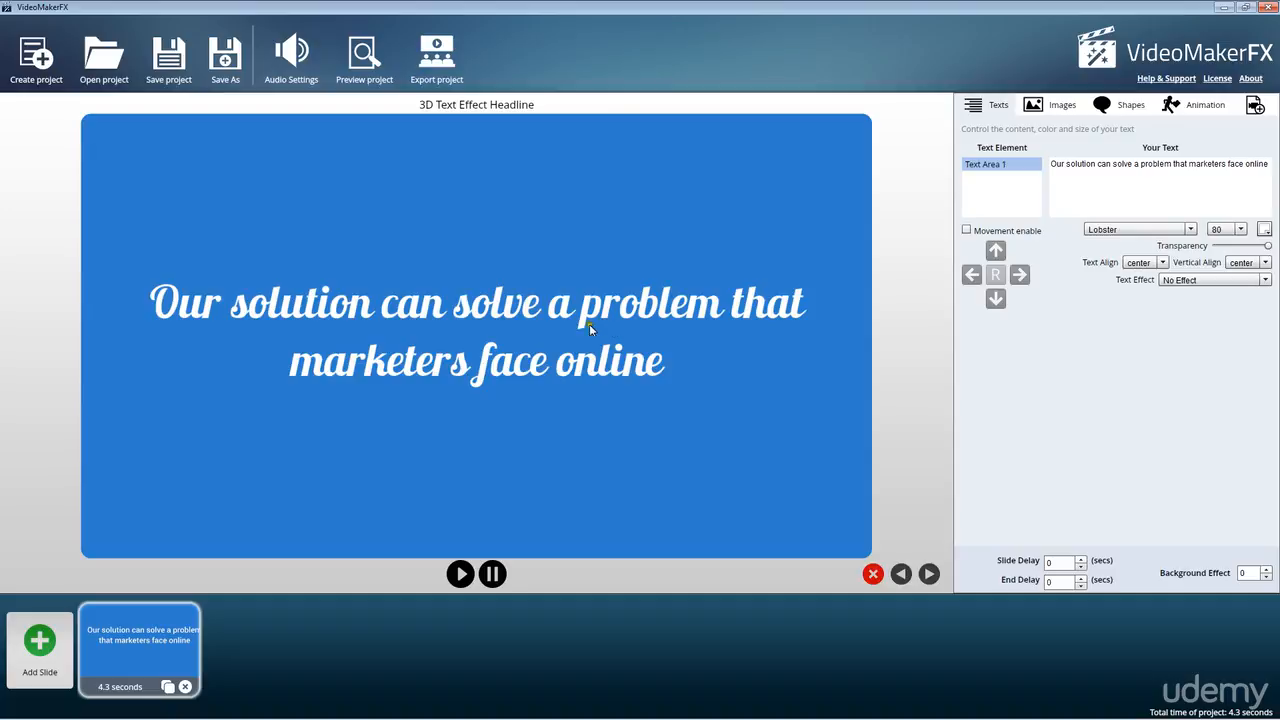
pyautogui.click(1240, 228)
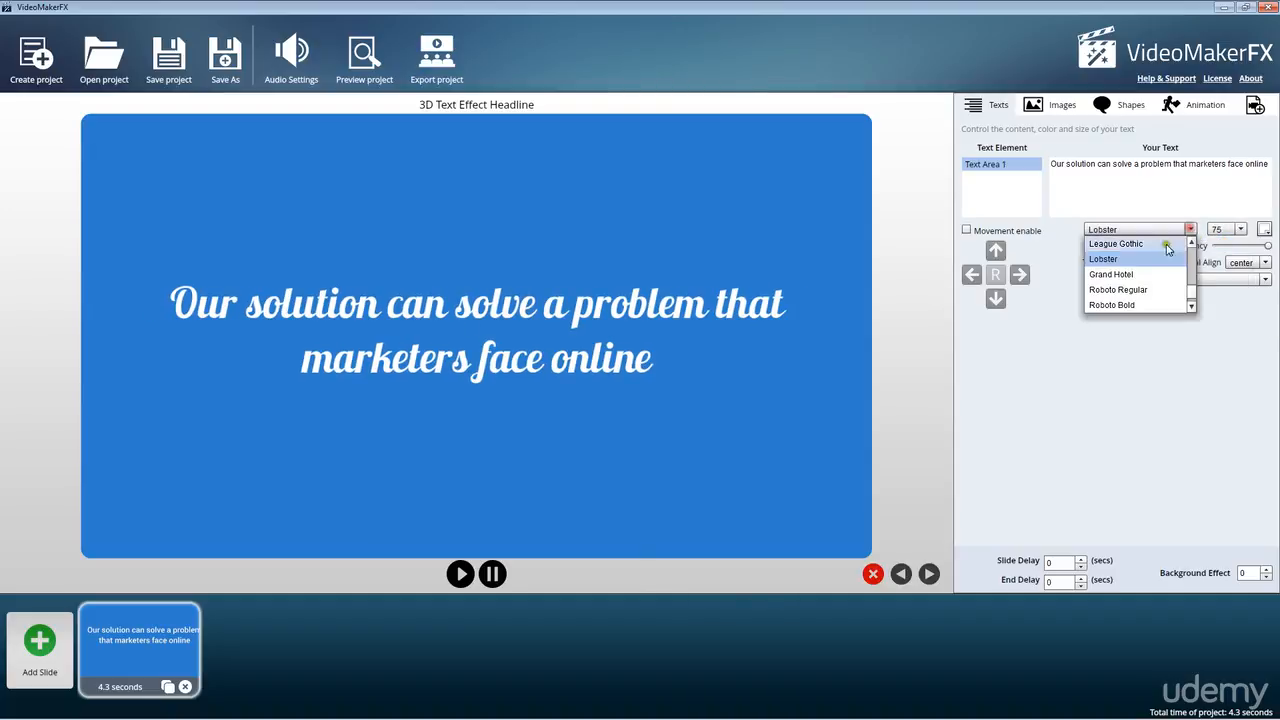
pyautogui.click(1112, 260)
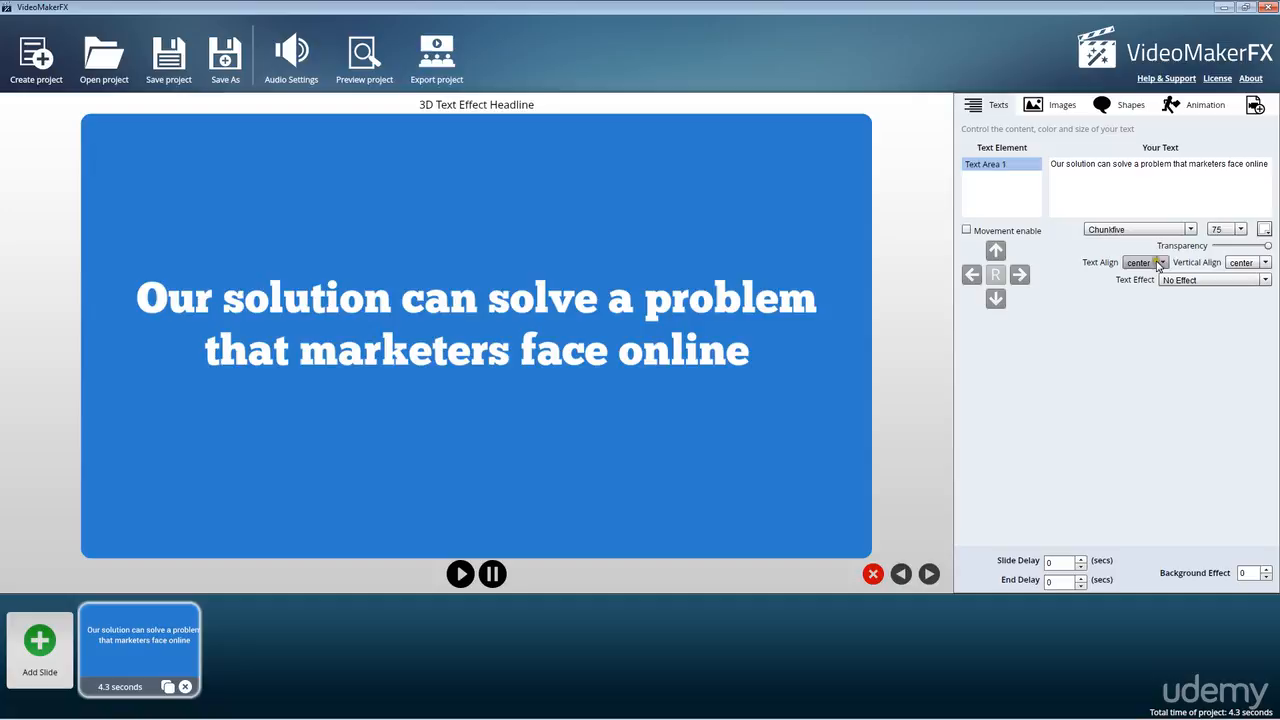
pyautogui.click(1140, 262)
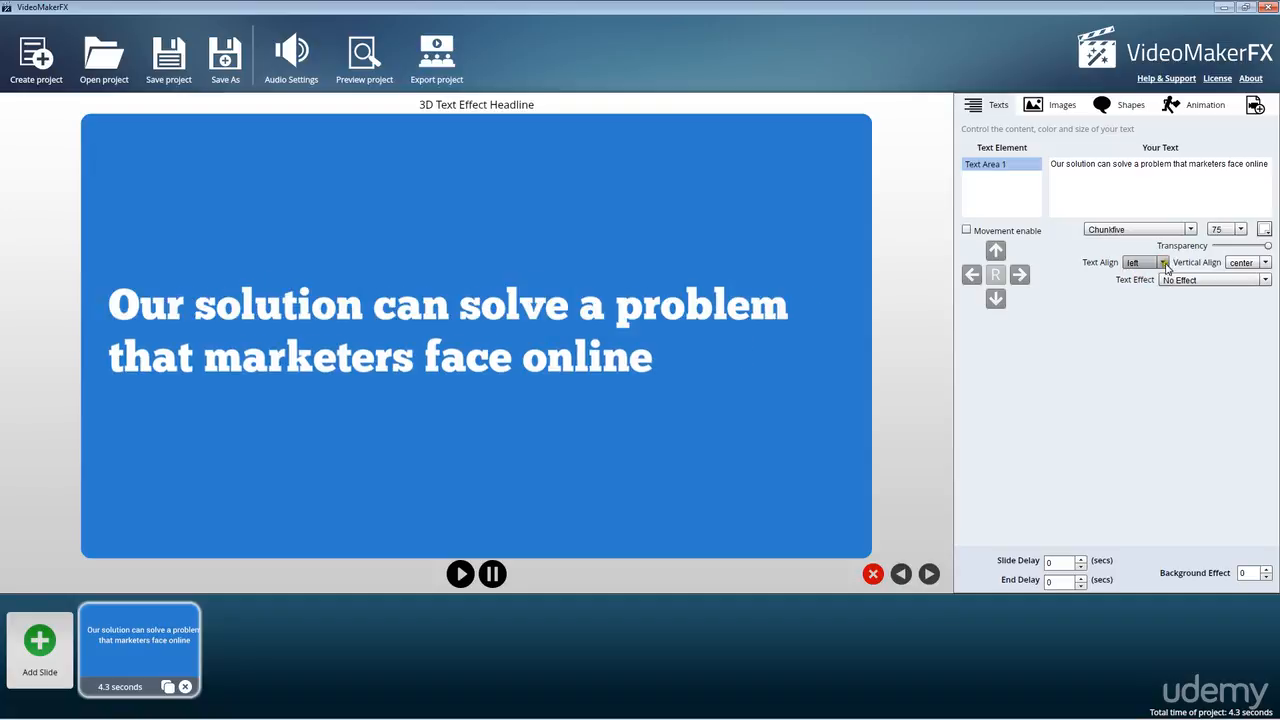
pyautogui.click(1144, 262)
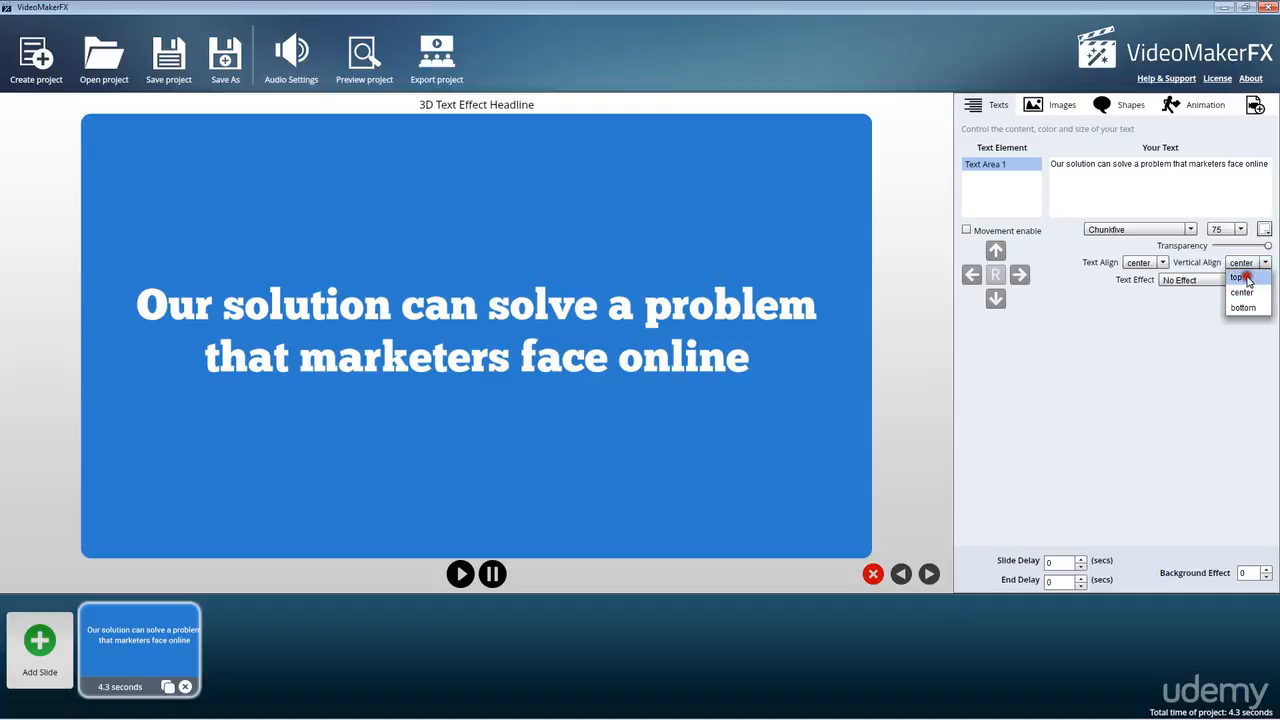
pyautogui.click(1242, 292)
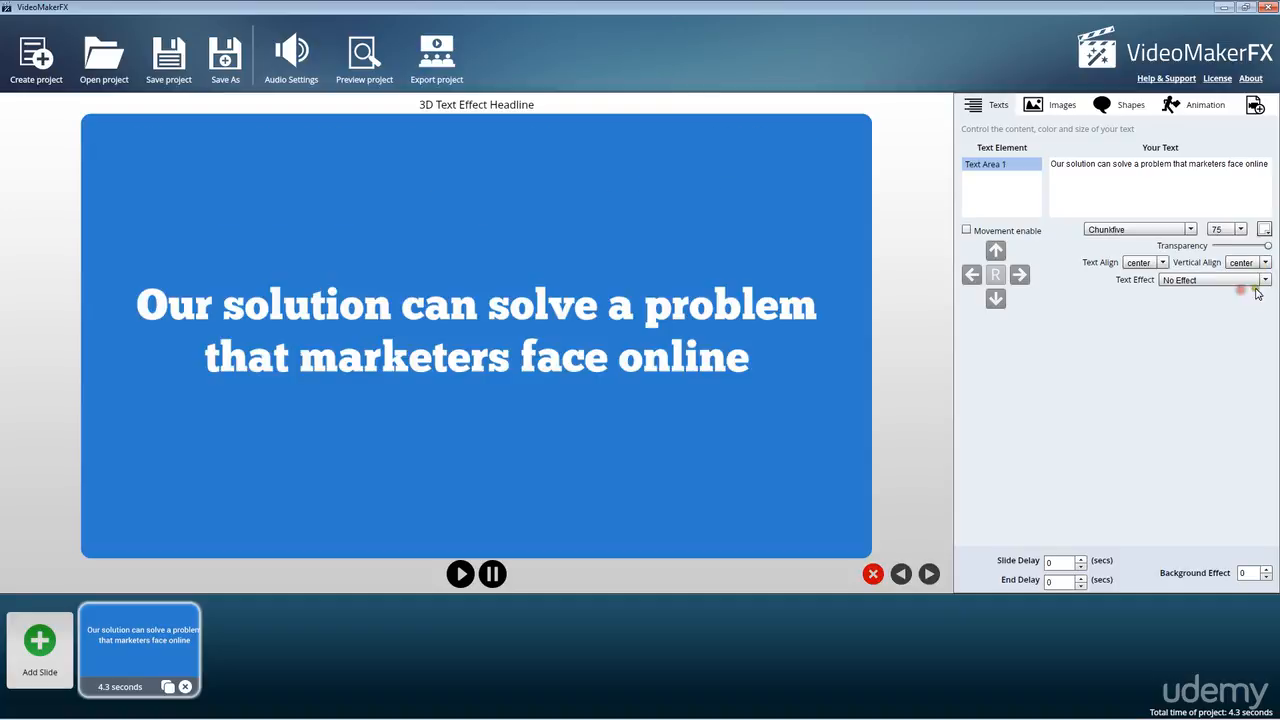
# Try the Strong White Shadow 2 effect with a dark text colour.
pyautogui.click(1264, 280)
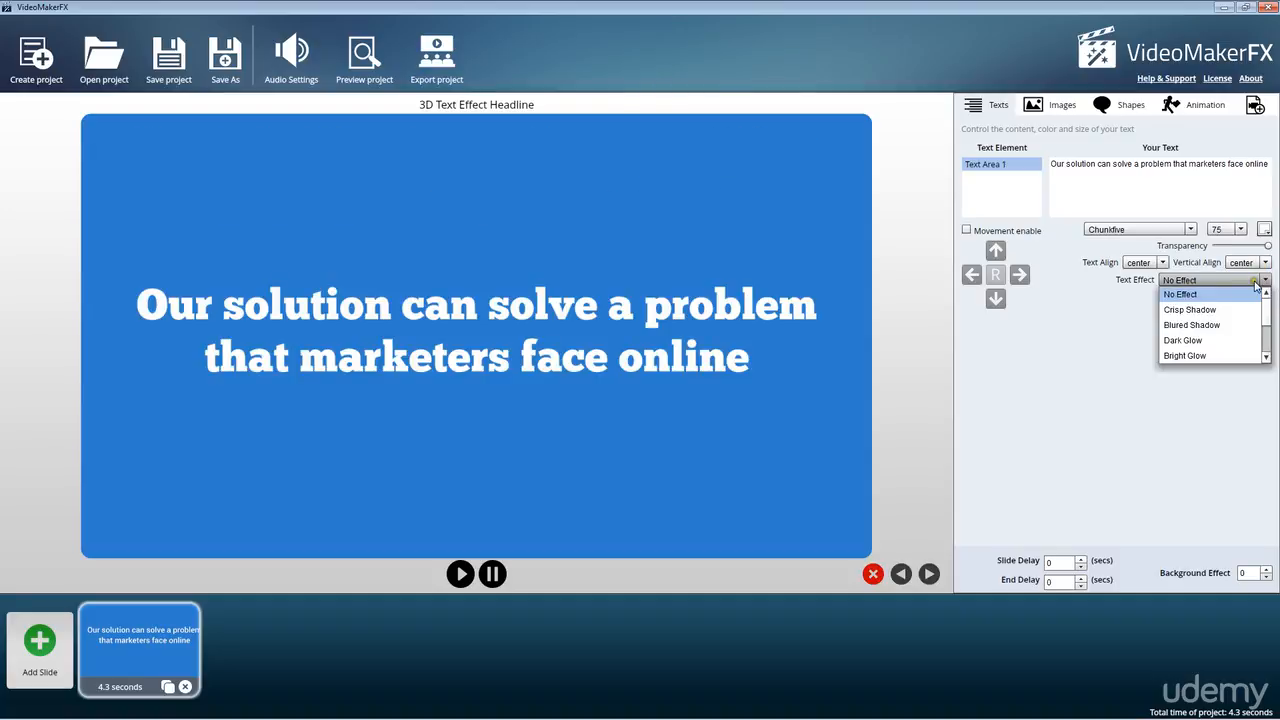
pyautogui.moveTo(1192, 324)
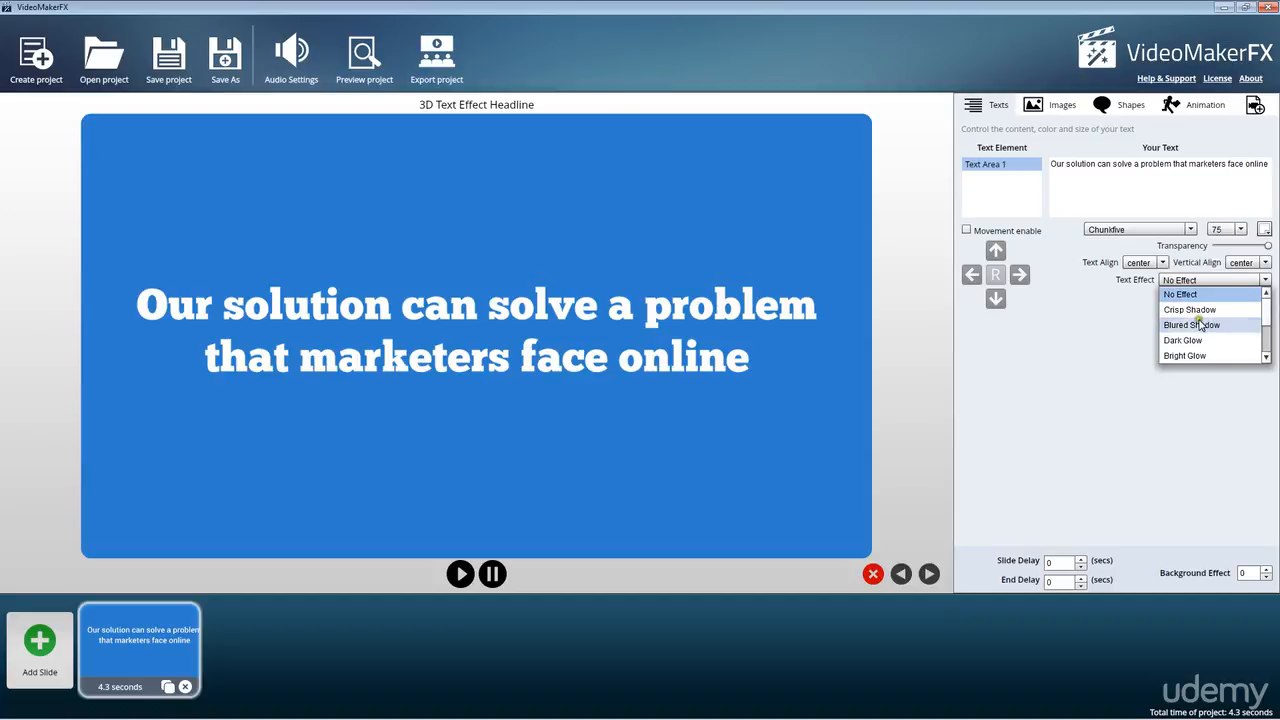
pyautogui.click(1192, 324)
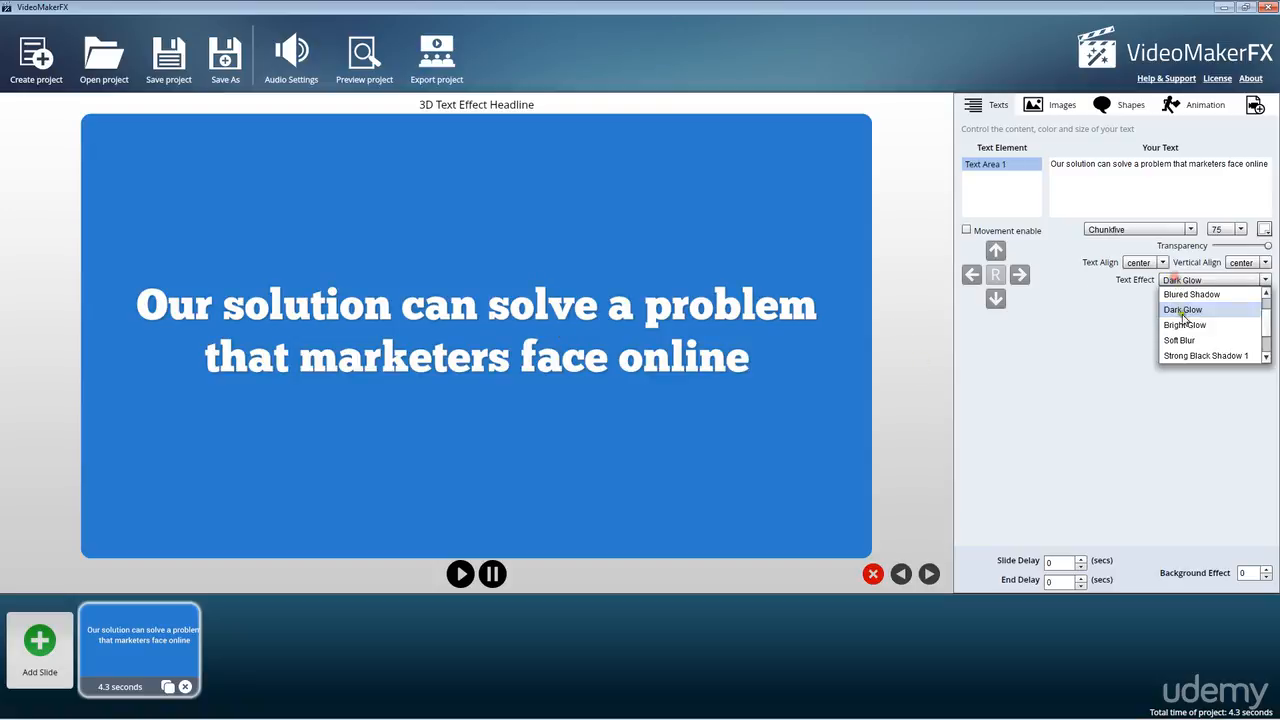
pyautogui.click(1180, 340)
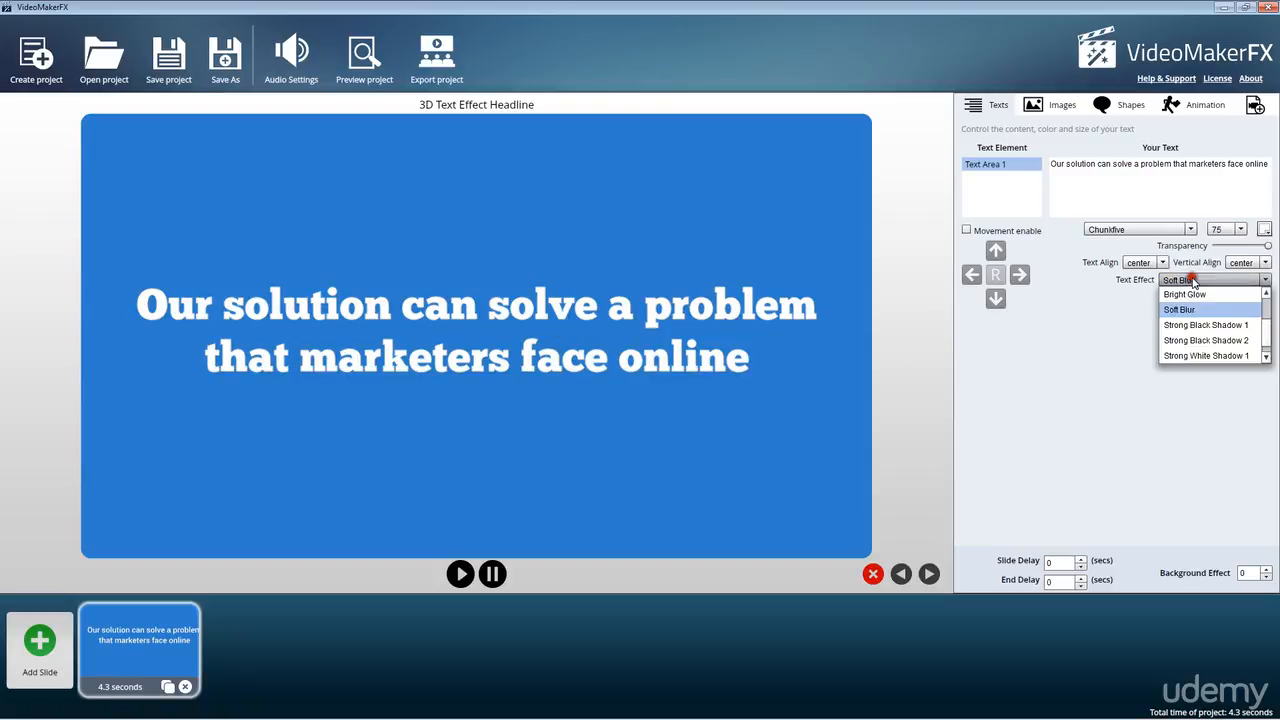
pyautogui.click(1206, 356)
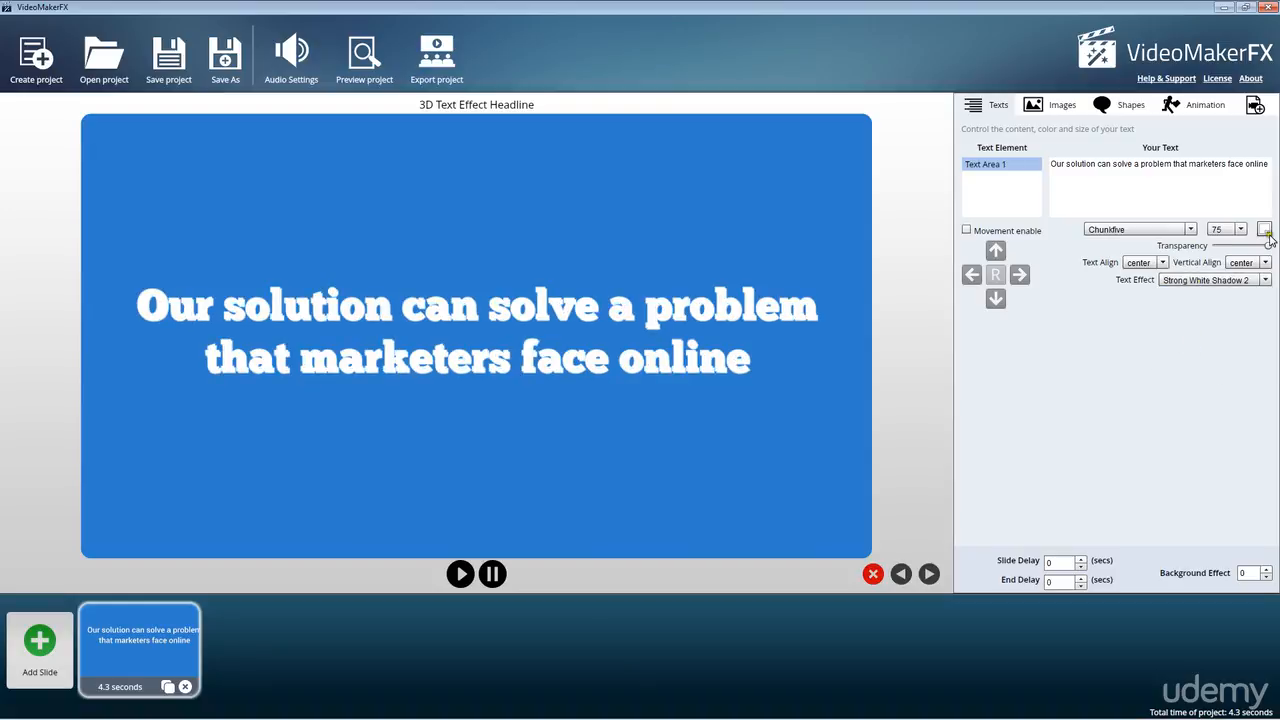
pyautogui.click(1264, 228)
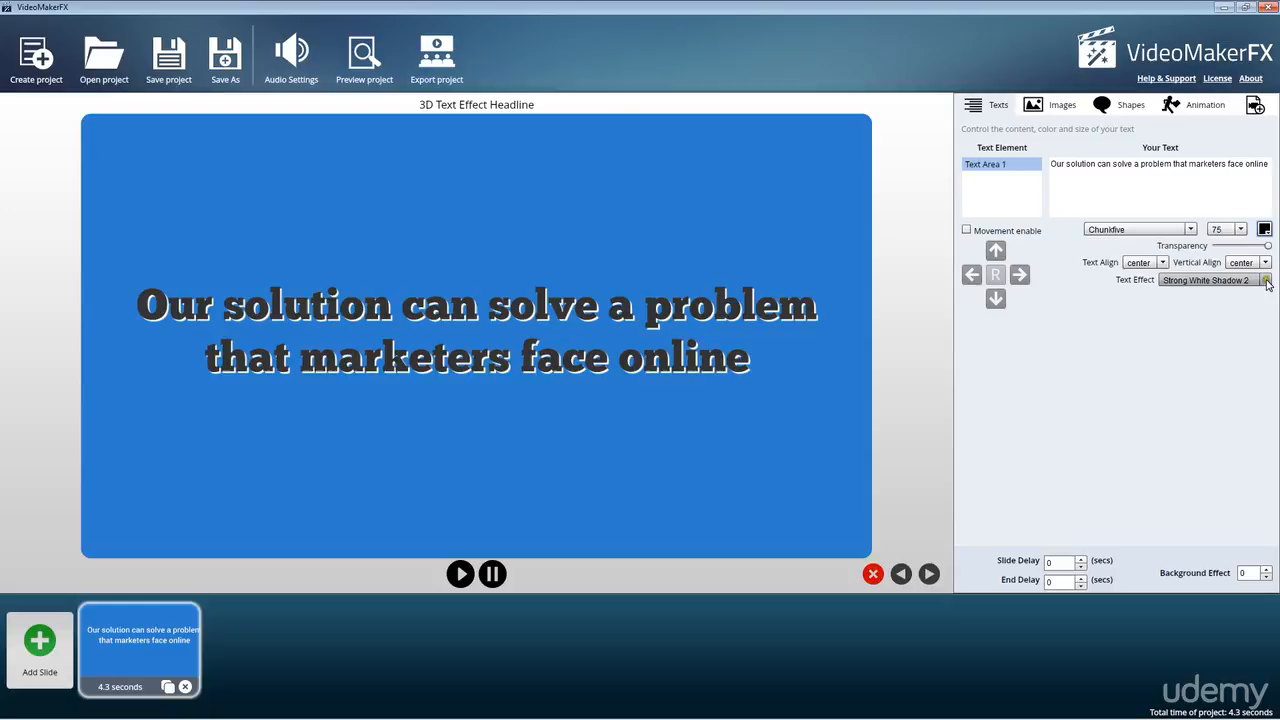
# Switch to the Strong Black Shadow 2 effect with white headline text.
pyautogui.click(1266, 280)
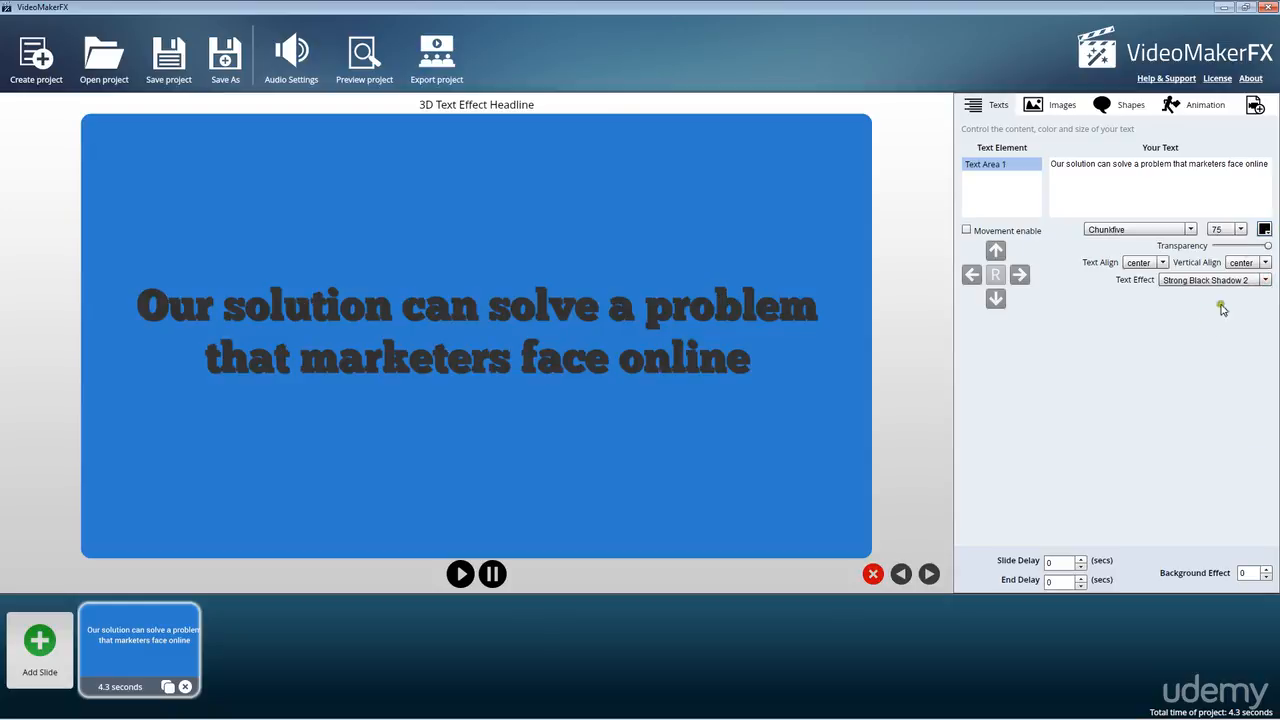
pyautogui.click(1264, 228)
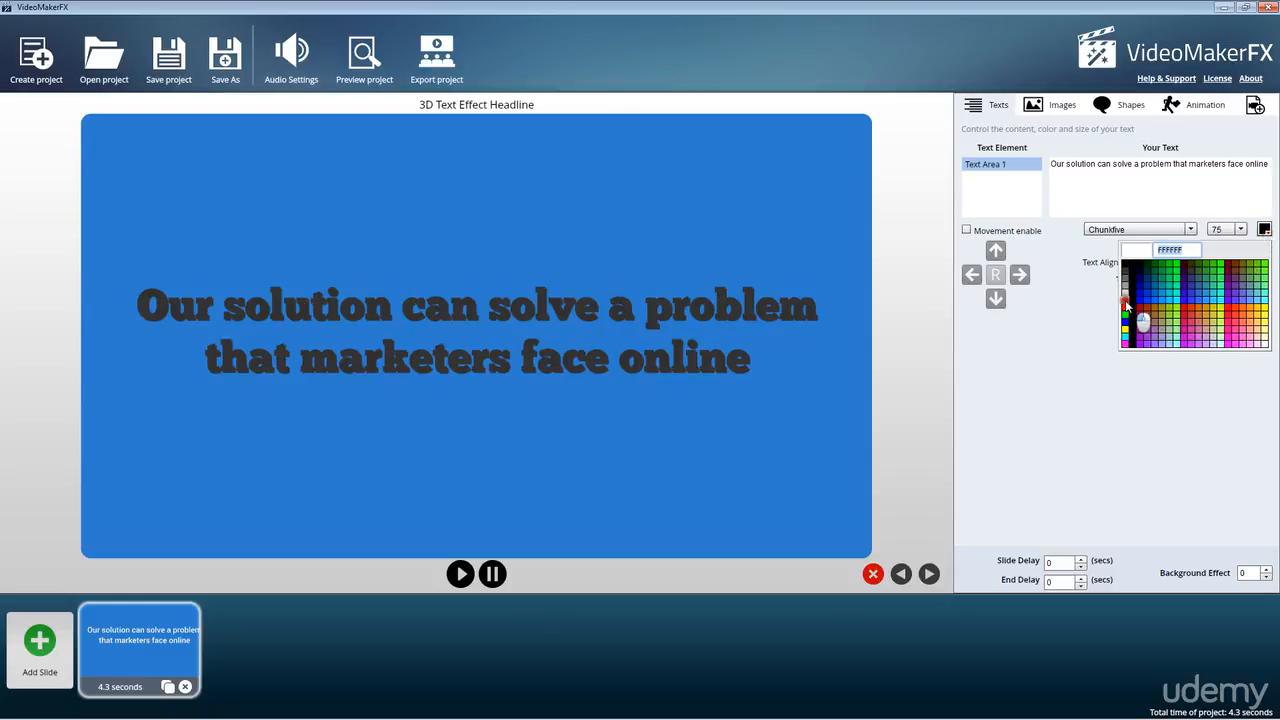
pyautogui.click(1136, 250)
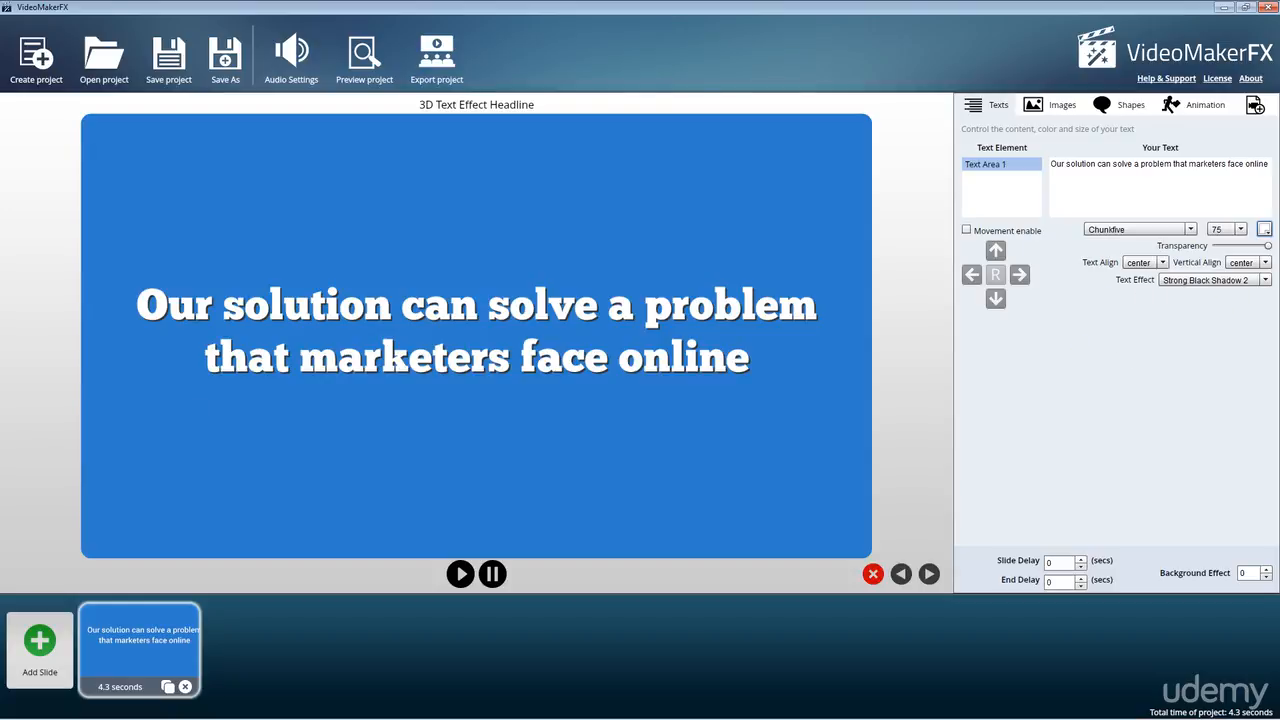
pyautogui.click(966, 232)
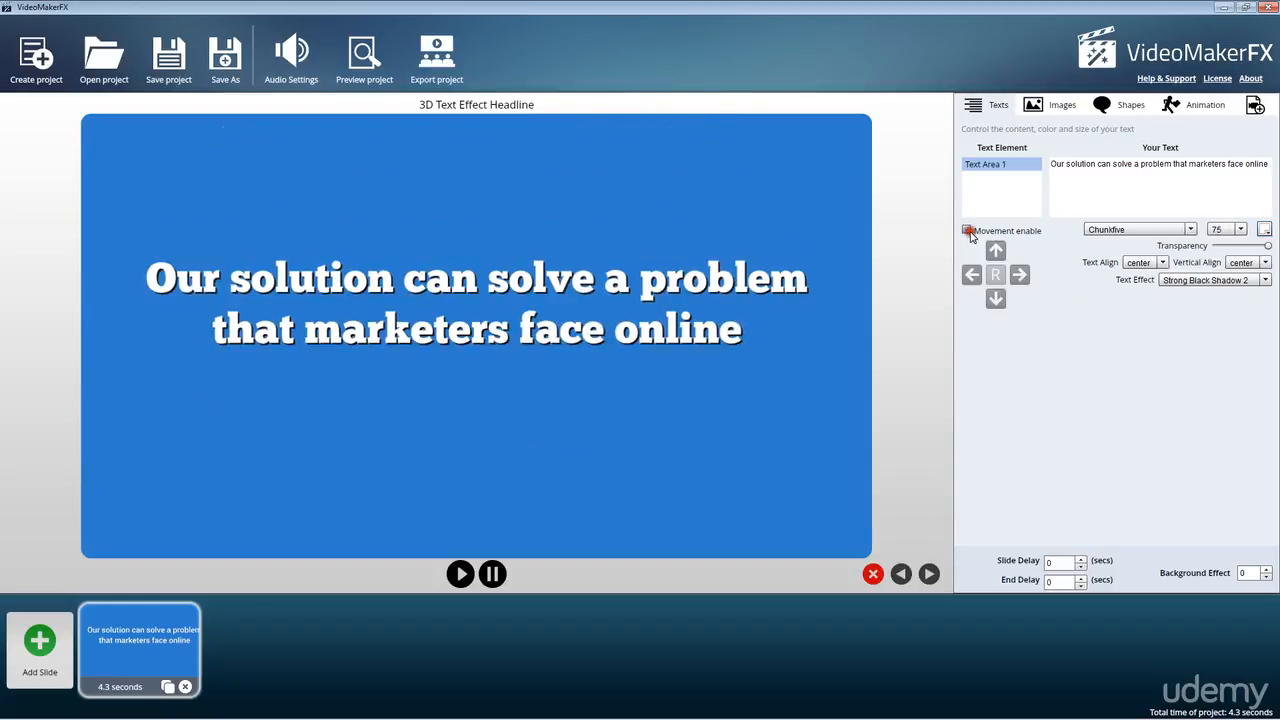
pyautogui.click(968, 230)
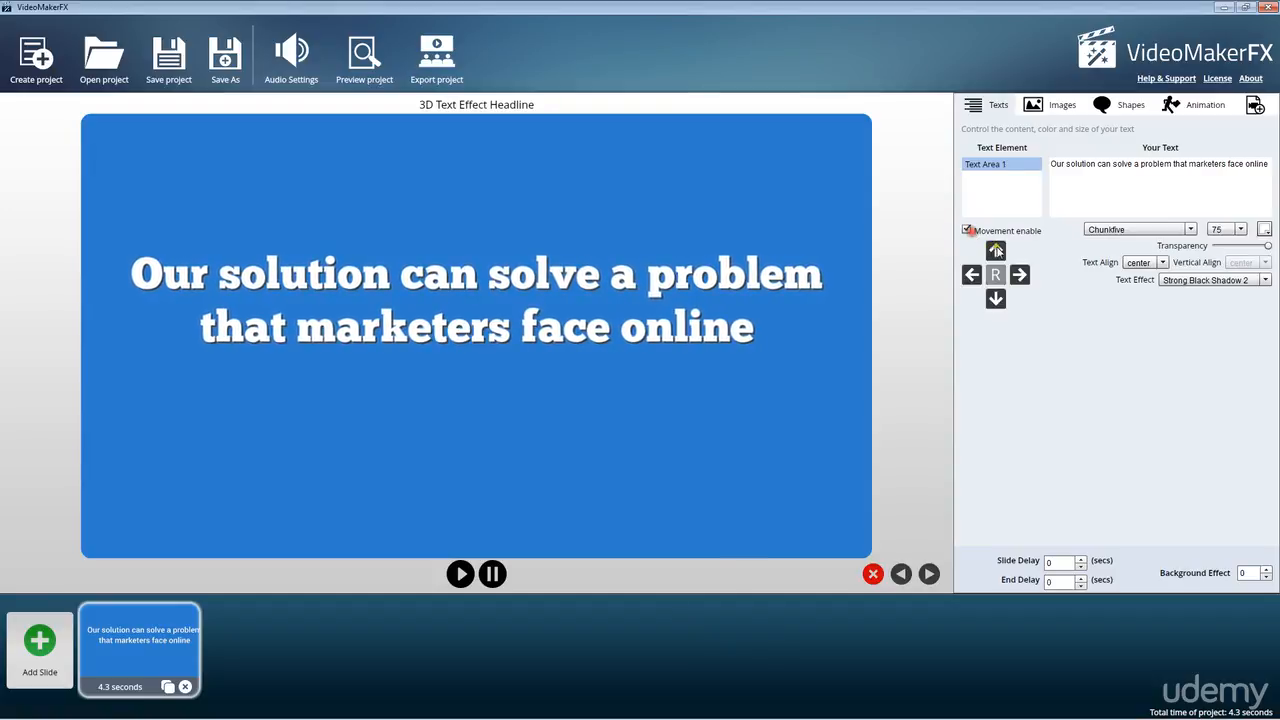
pyautogui.click(996, 252)
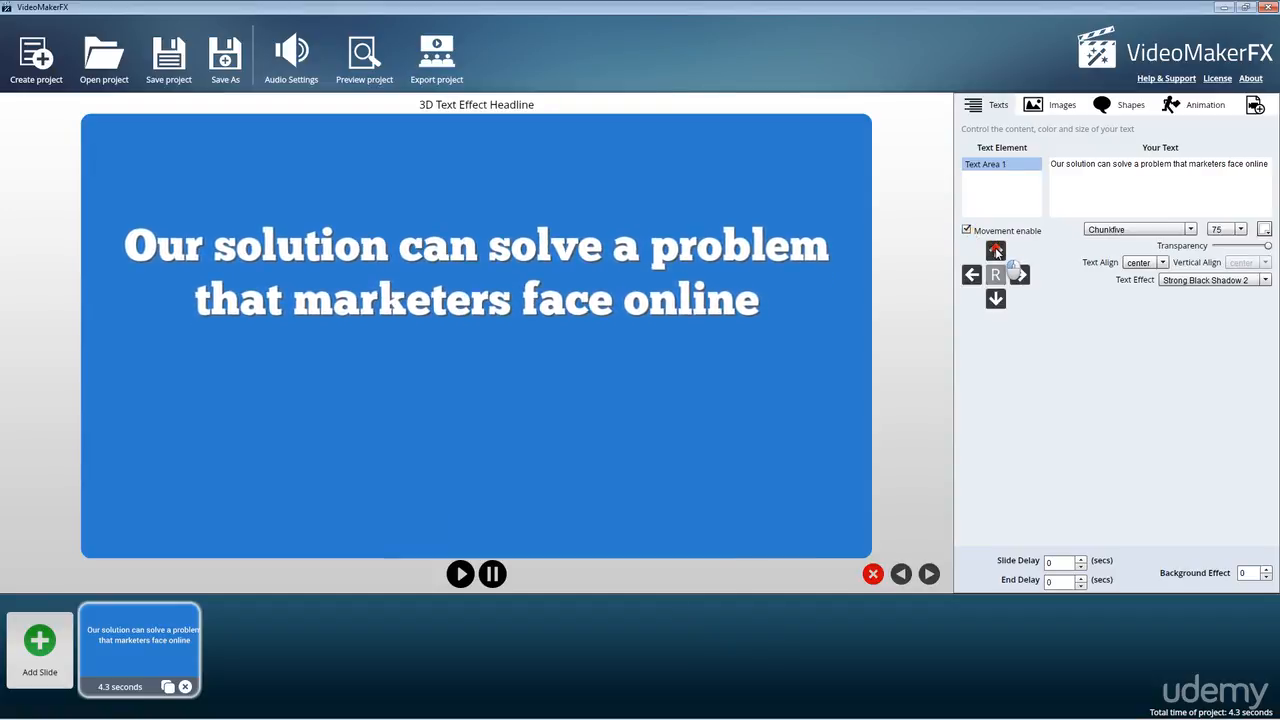
pyautogui.click(996, 250)
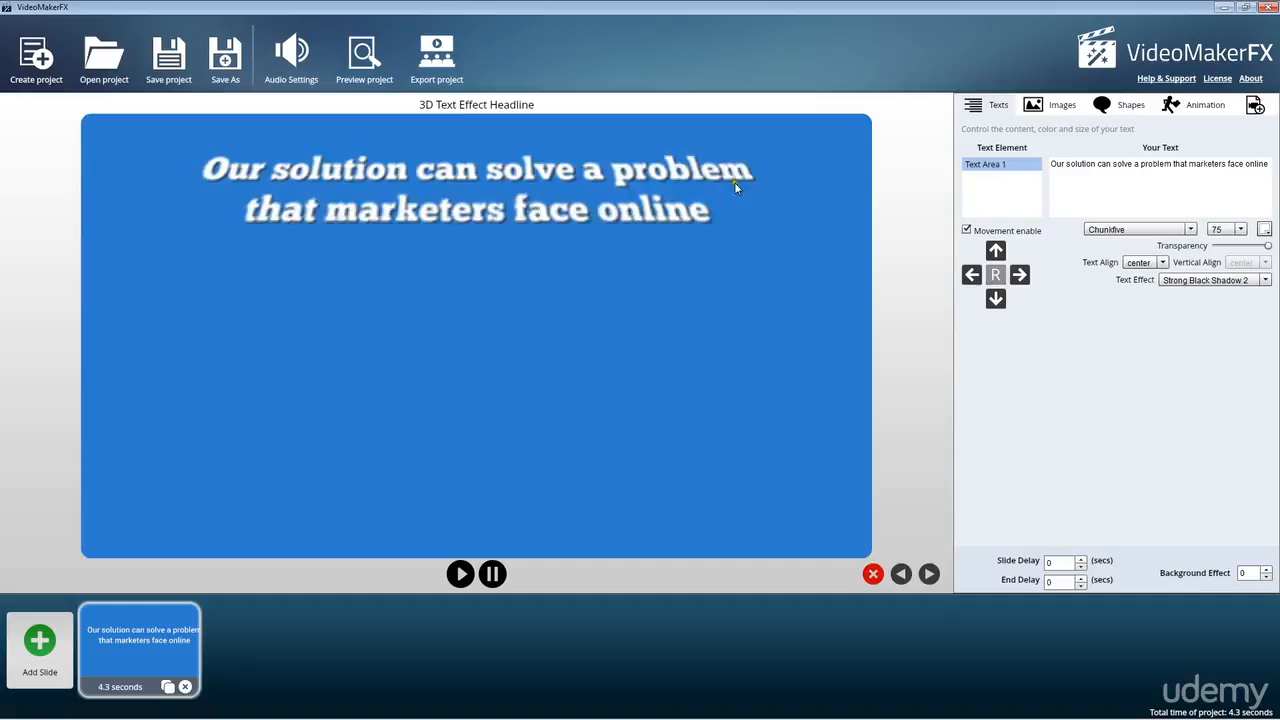
pyautogui.click(996, 298)
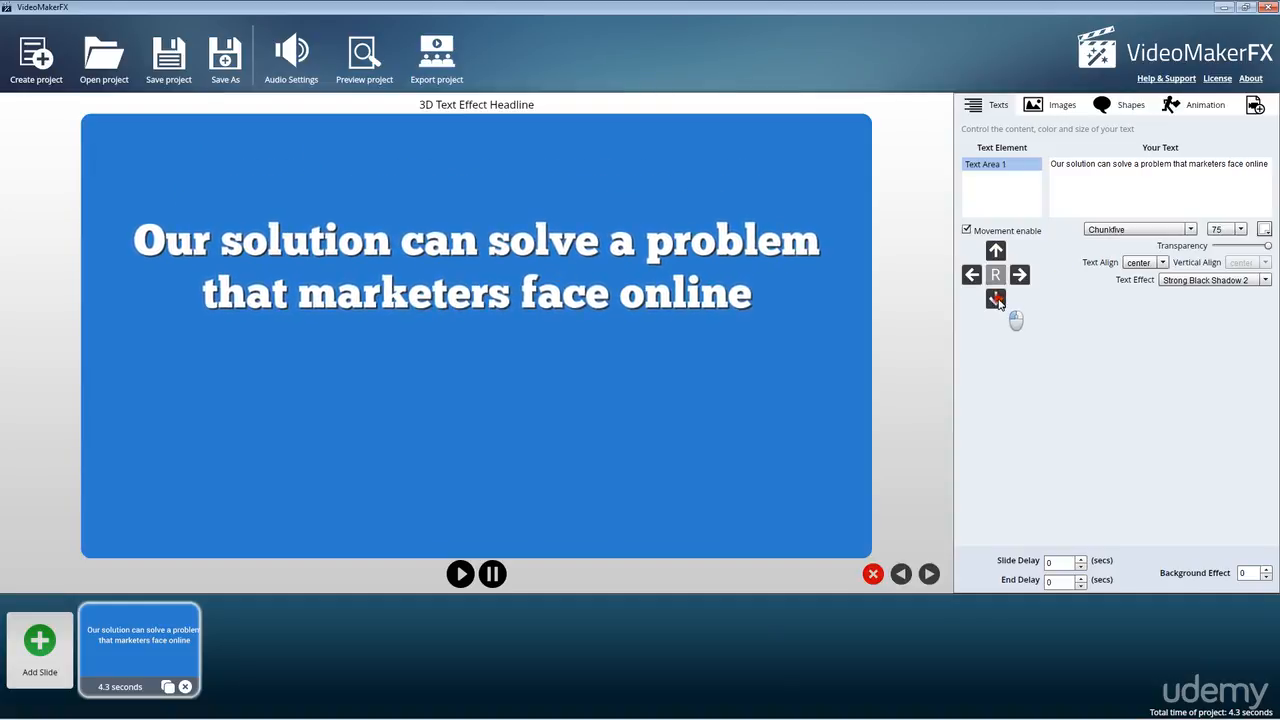
pyautogui.click(996, 250)
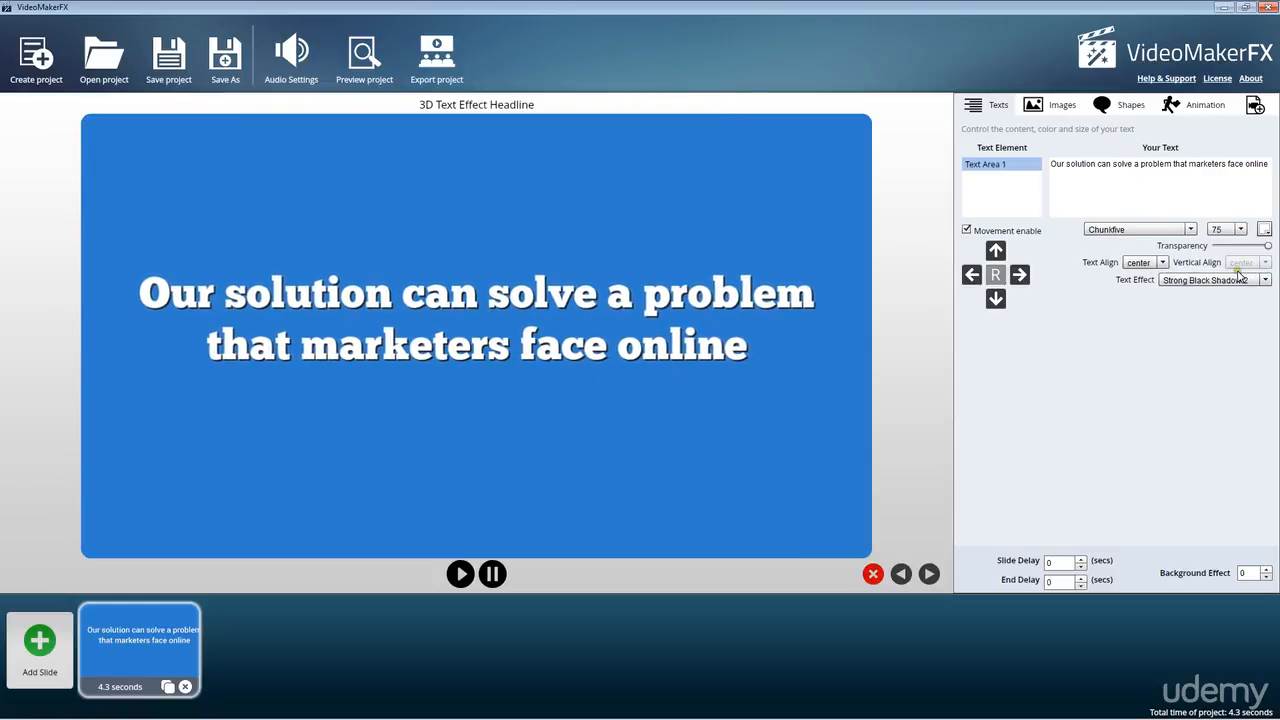
pyautogui.click(966, 230)
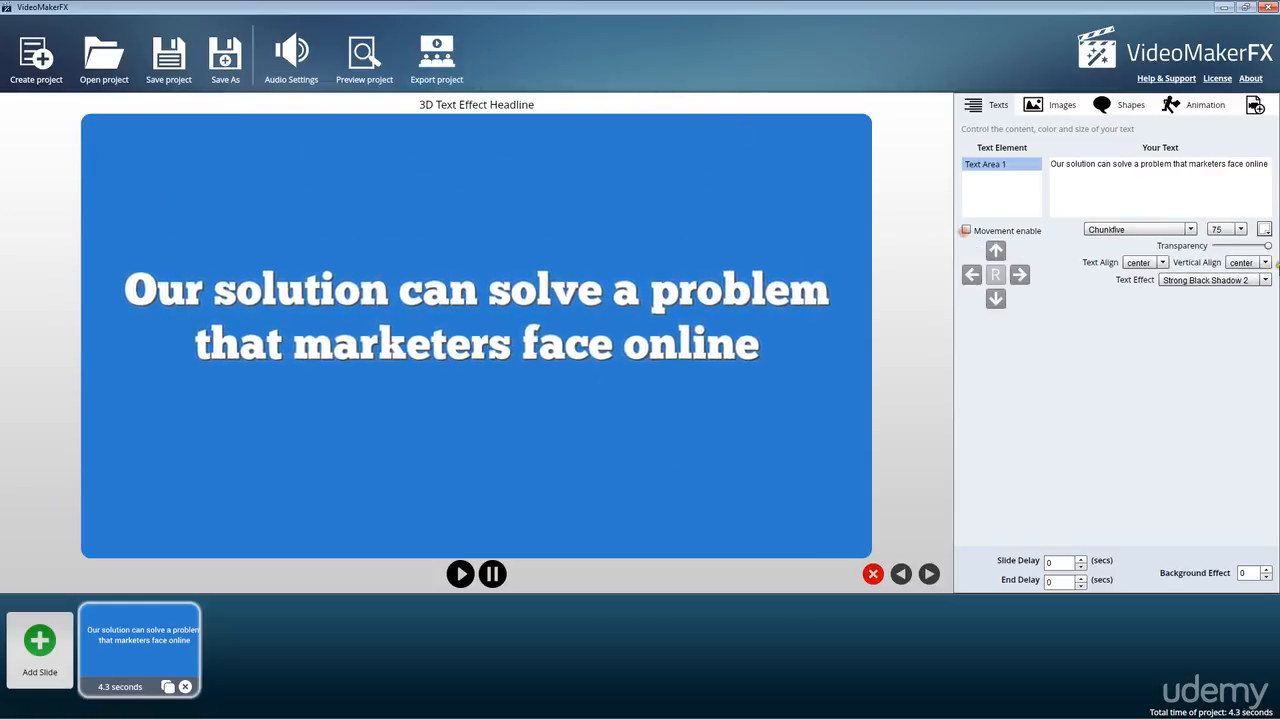
pyautogui.click(1248, 262)
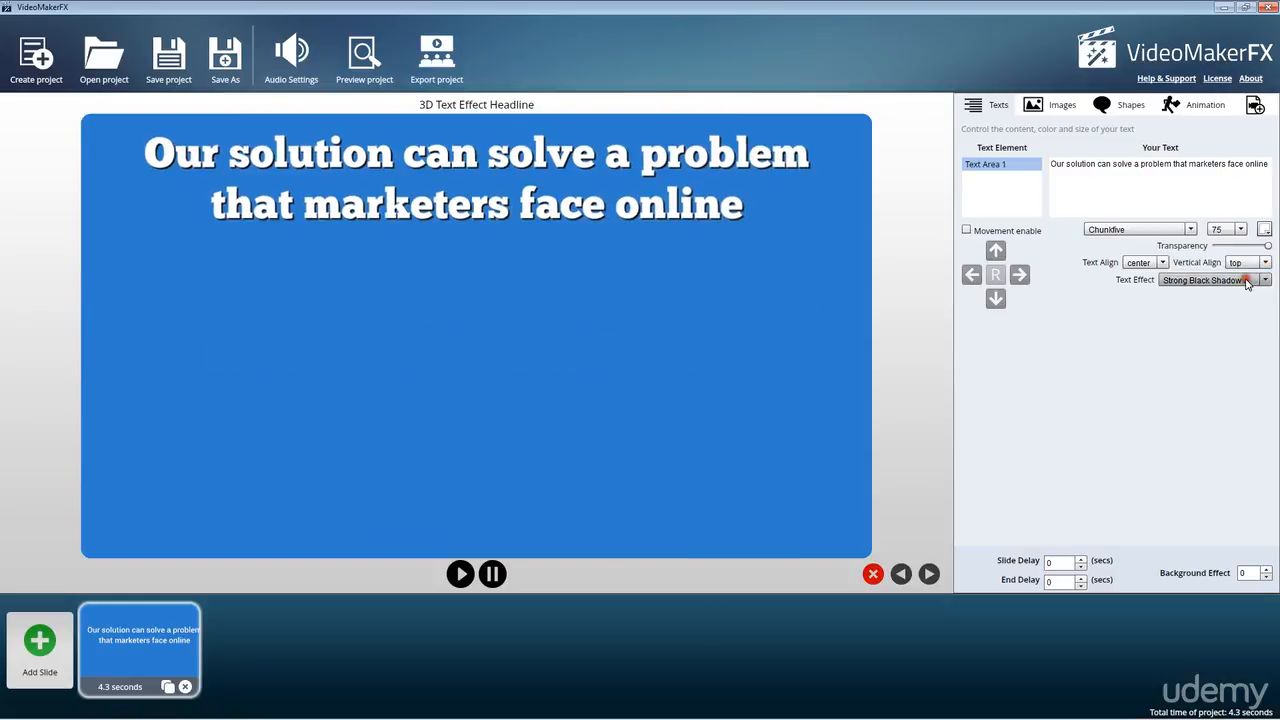
pyautogui.click(1264, 262)
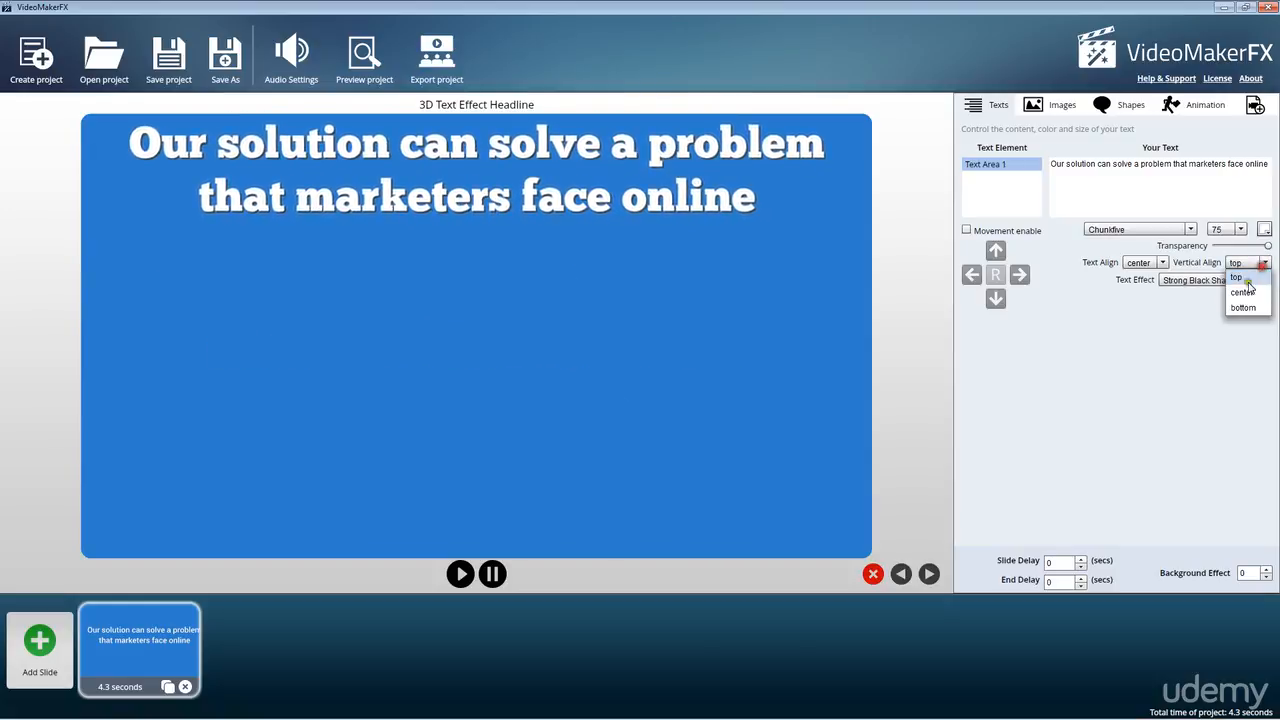
pyautogui.click(1242, 292)
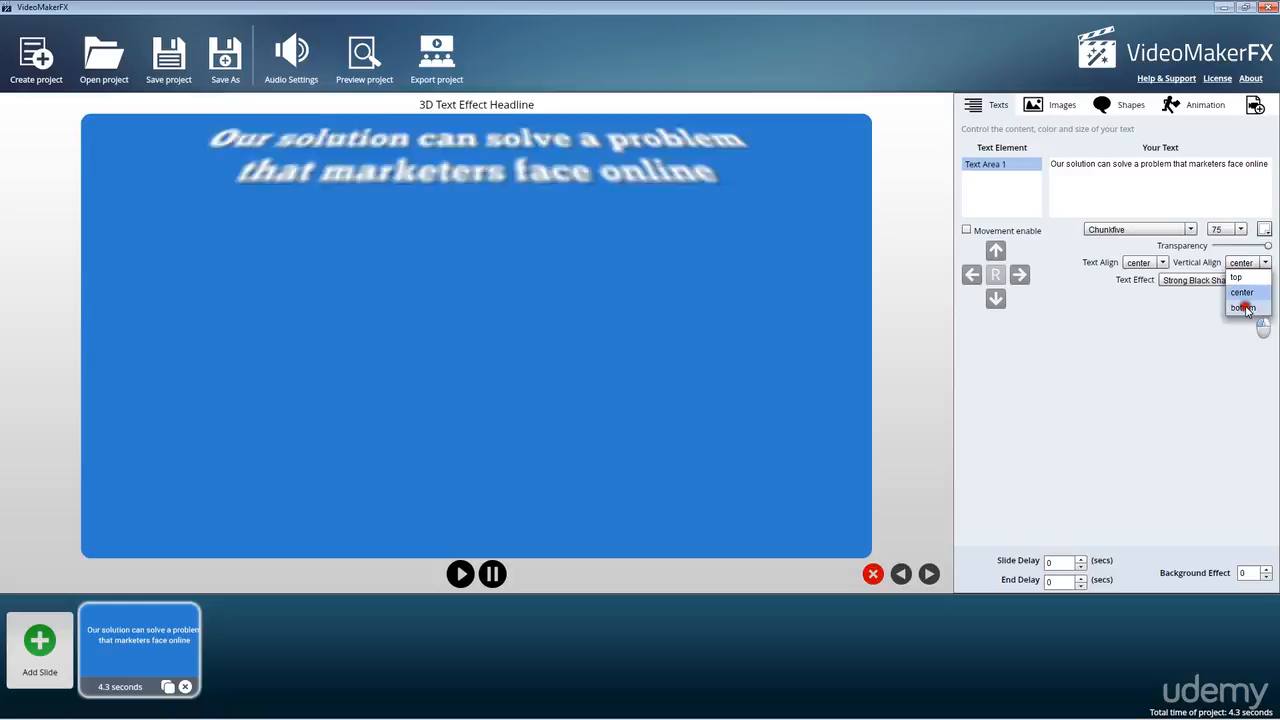
pyautogui.click(1242, 308)
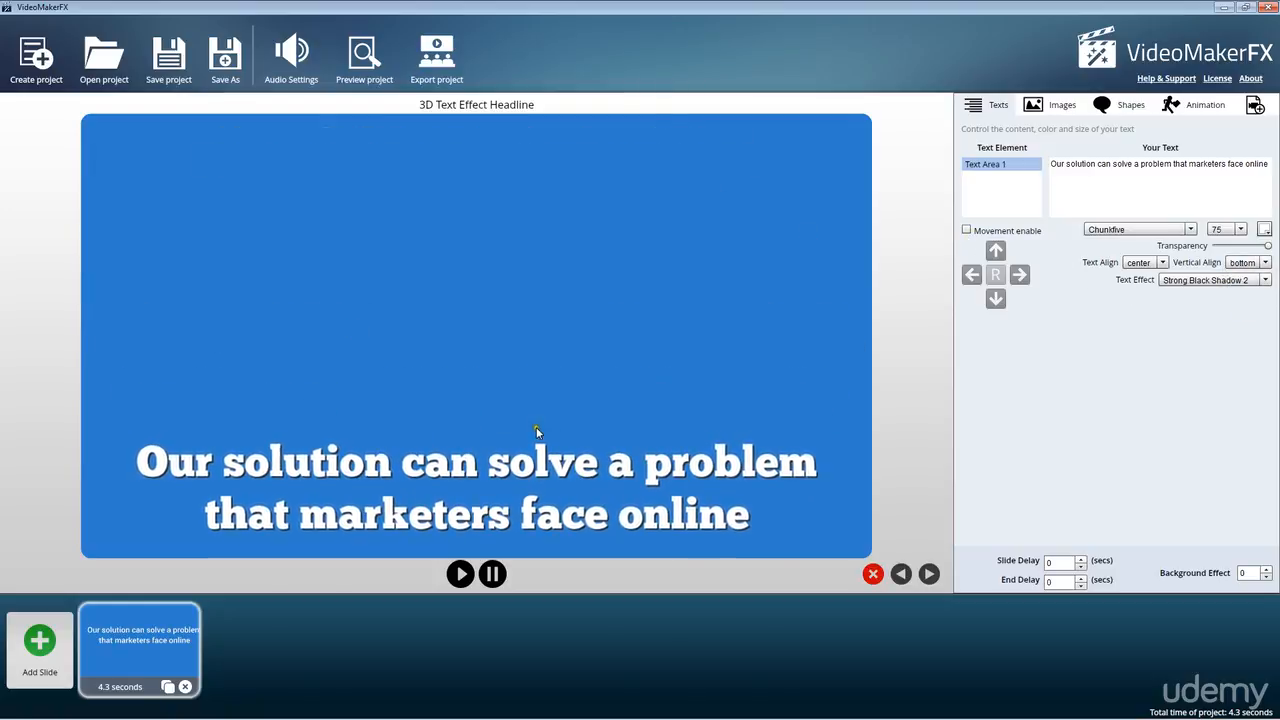
pyautogui.click(966, 232)
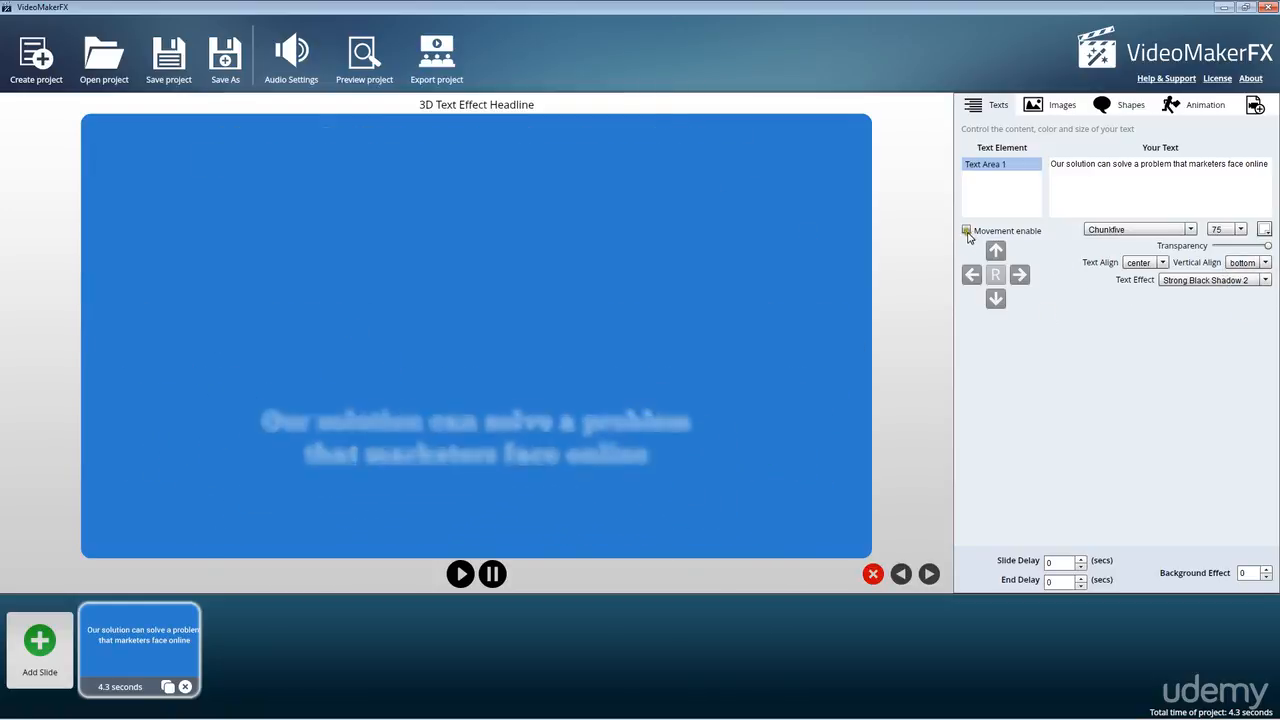
pyautogui.click(966, 230)
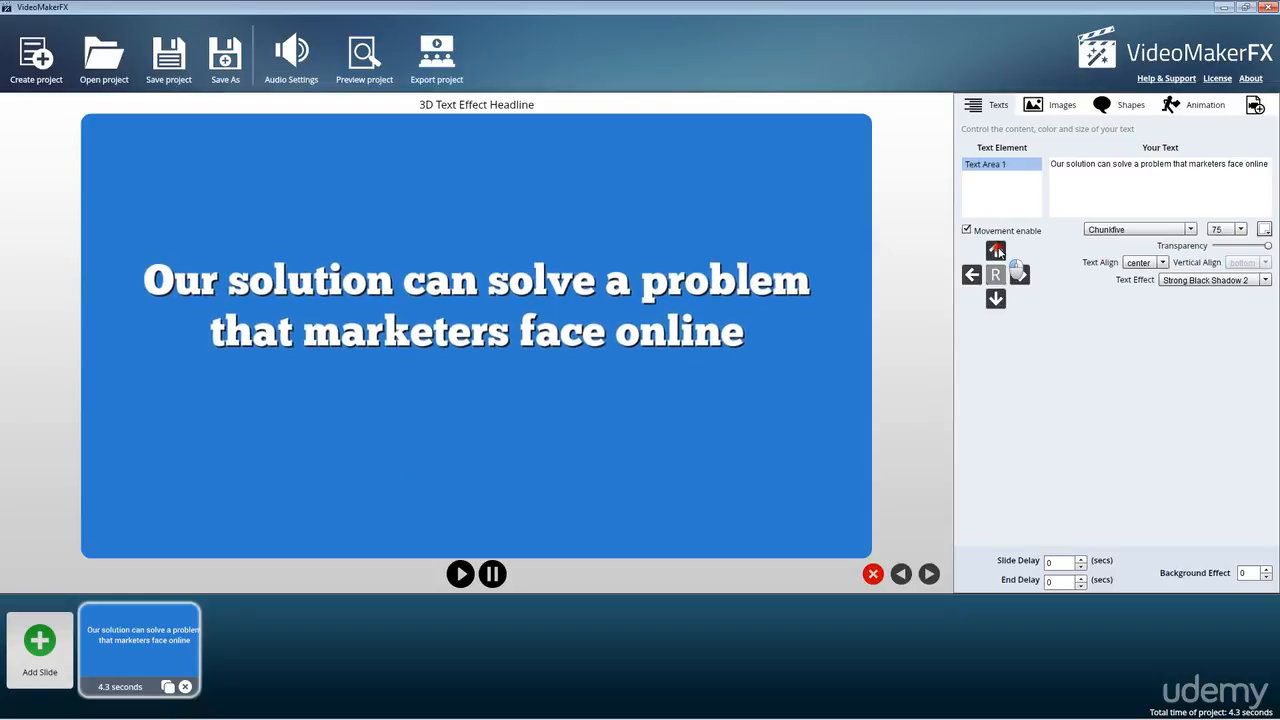
pyautogui.click(996, 250)
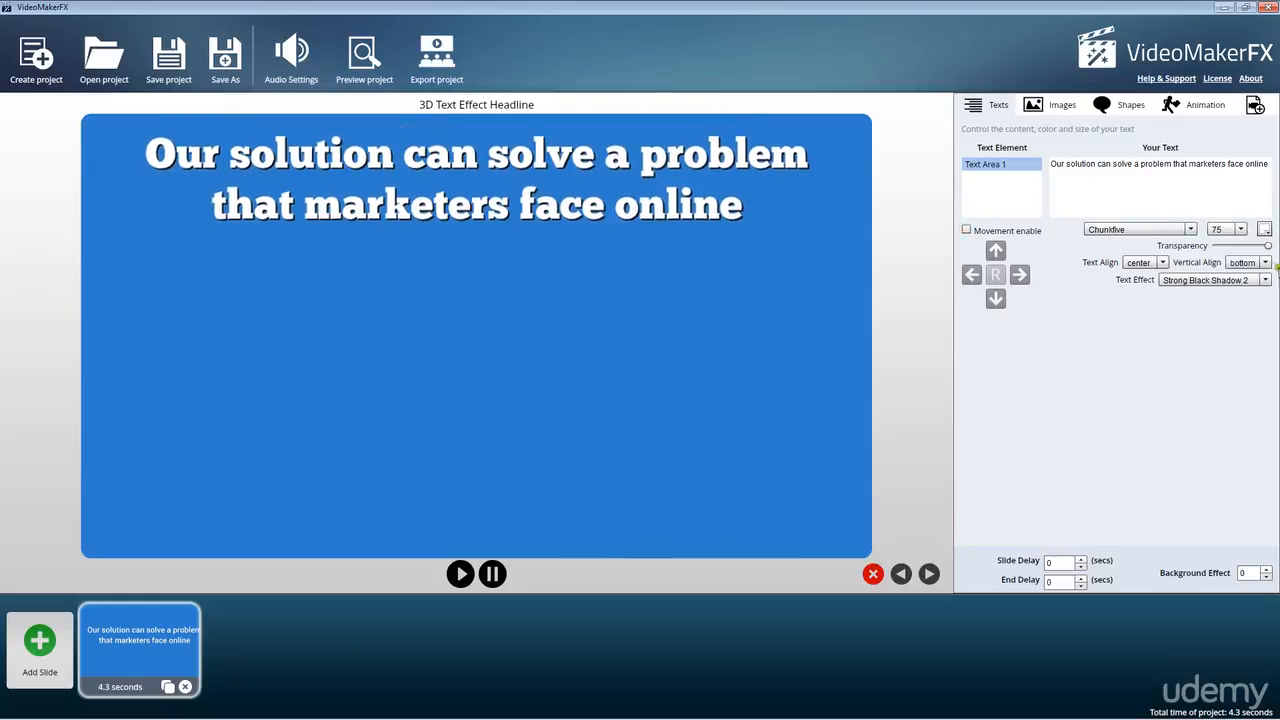
pyautogui.click(1244, 262)
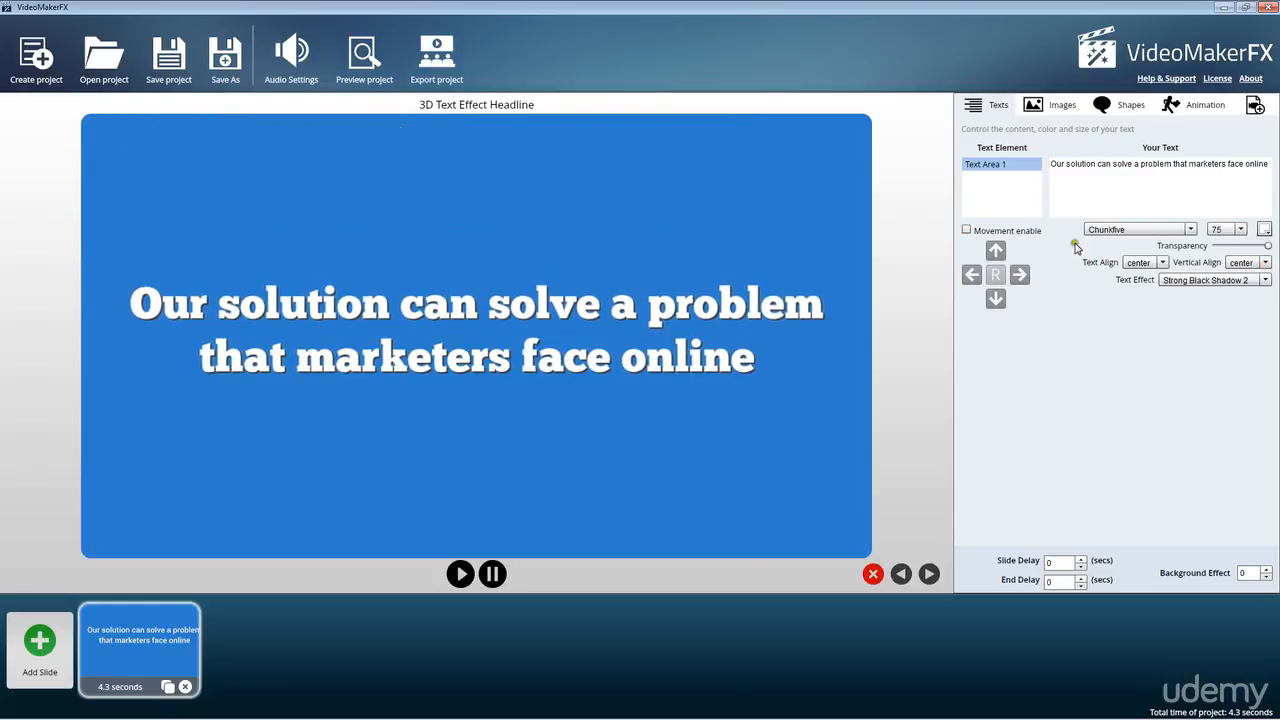